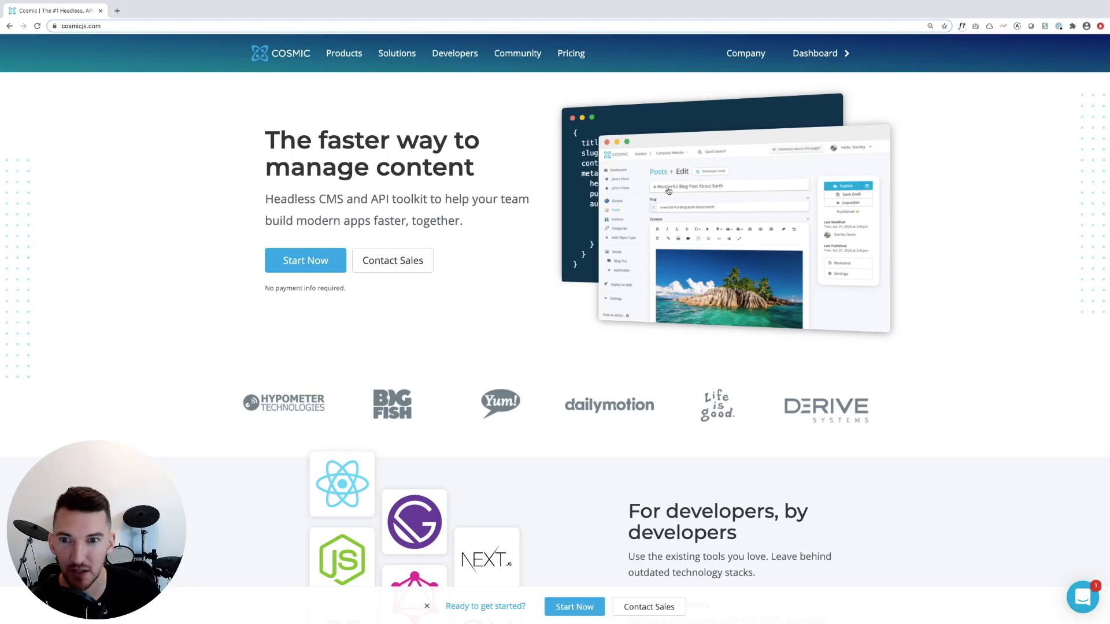
Step: Go to the Cosmic account dashboard from the website header
click(815, 53)
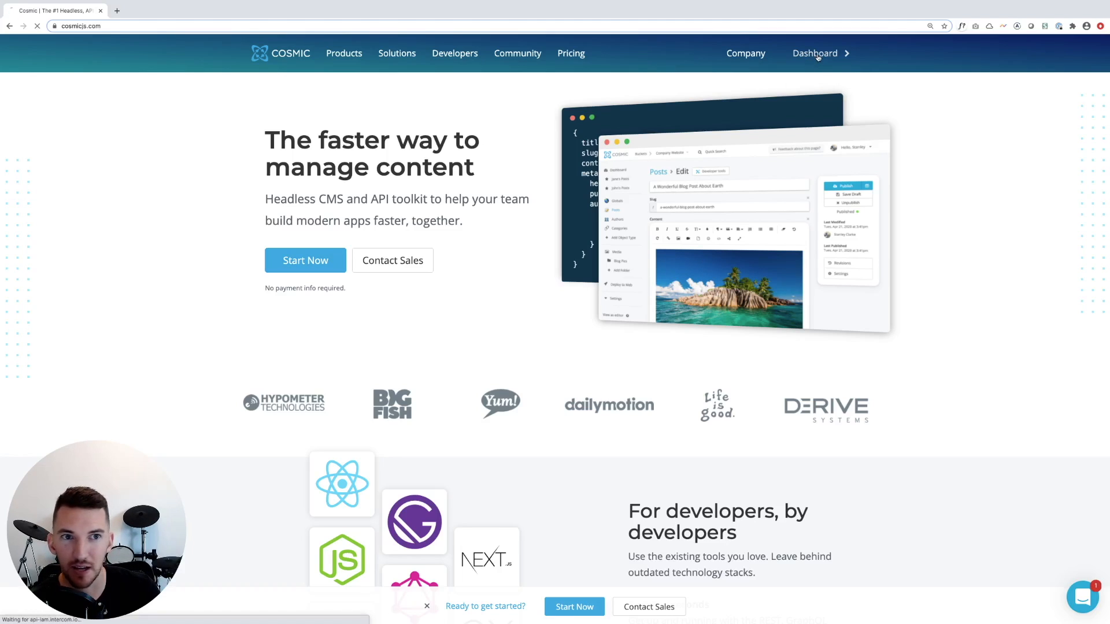
click(814, 53)
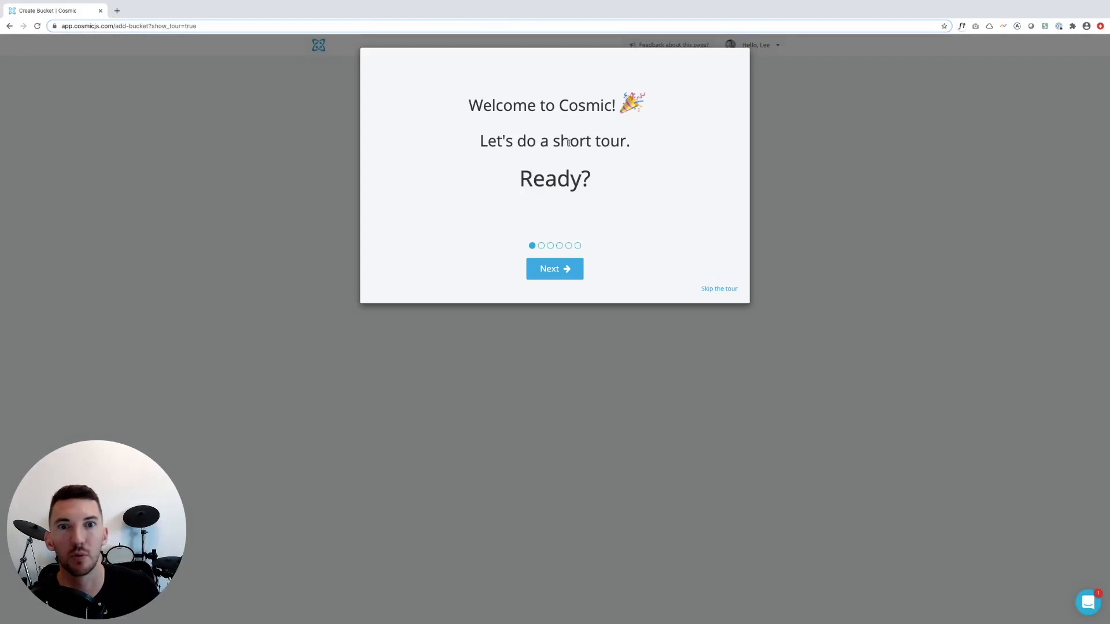
Step: Step through the tour slides on buckets, object types, objects, metafields and APIs to 'All done'
click(555, 268)
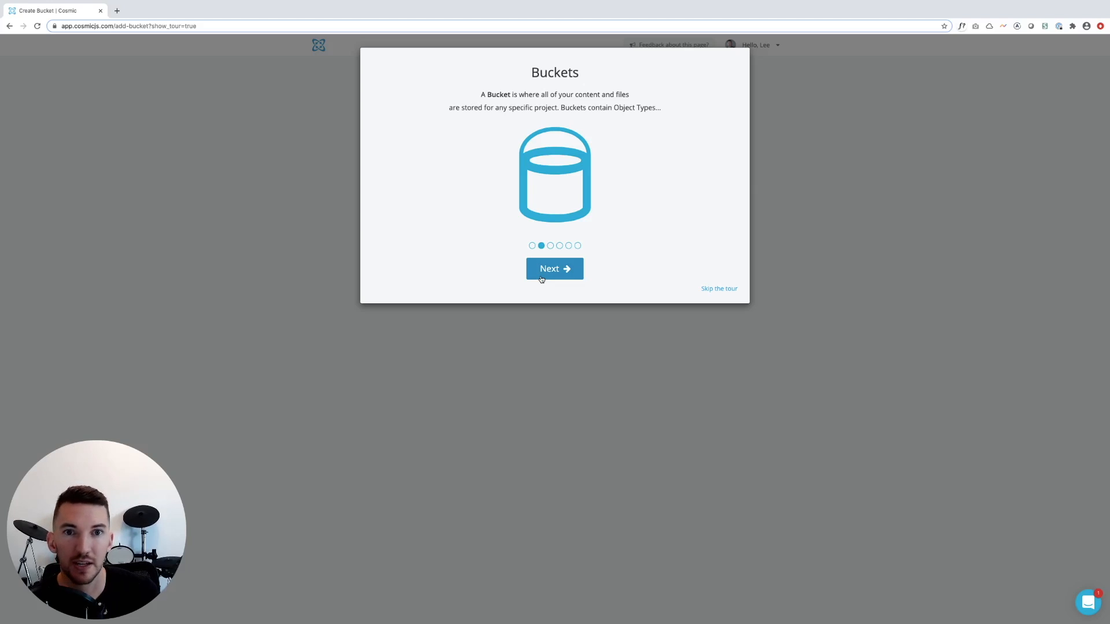
click(555, 268)
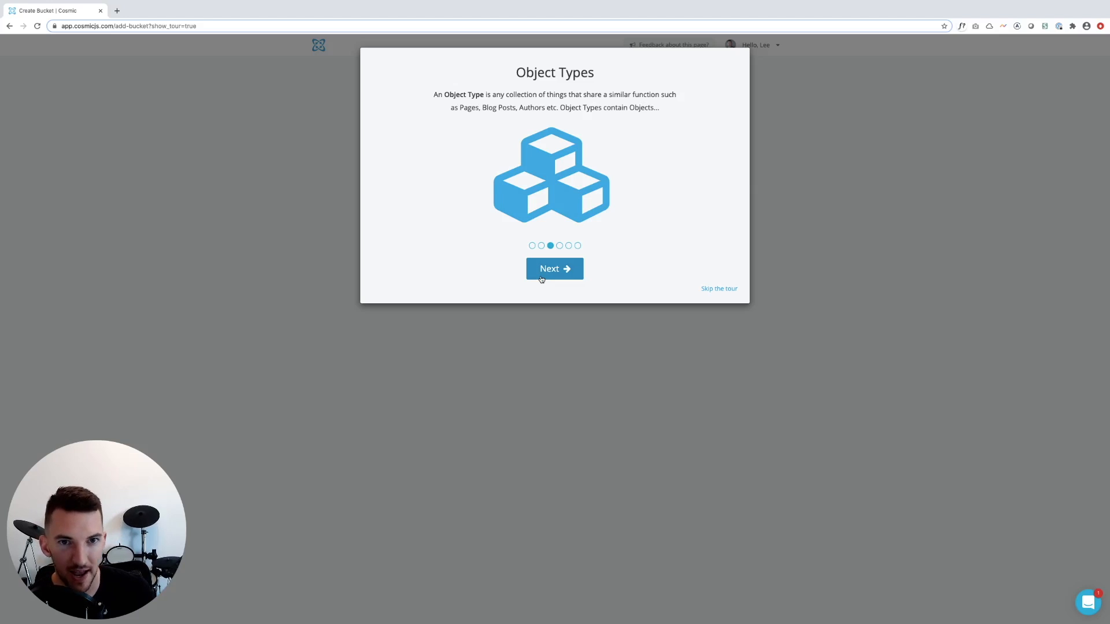
click(555, 269)
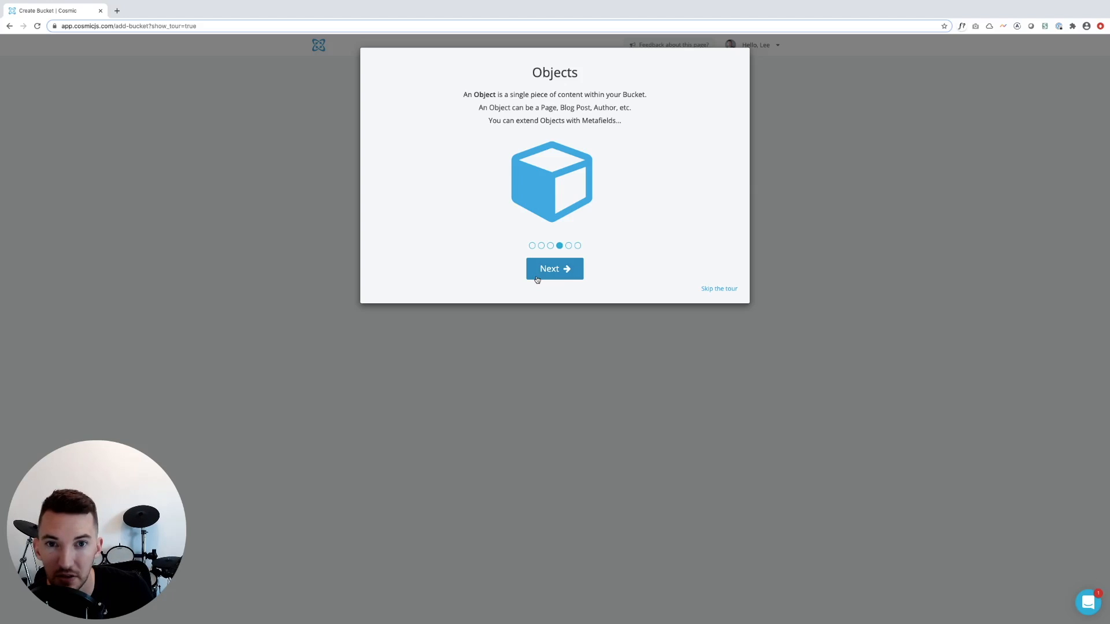
click(555, 269)
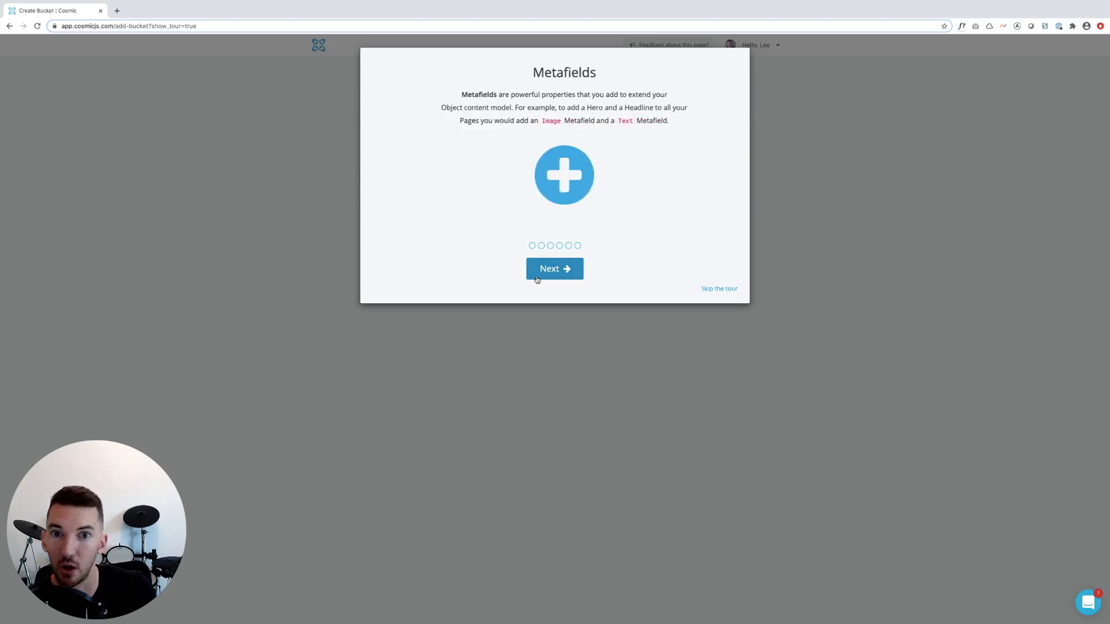
click(555, 268)
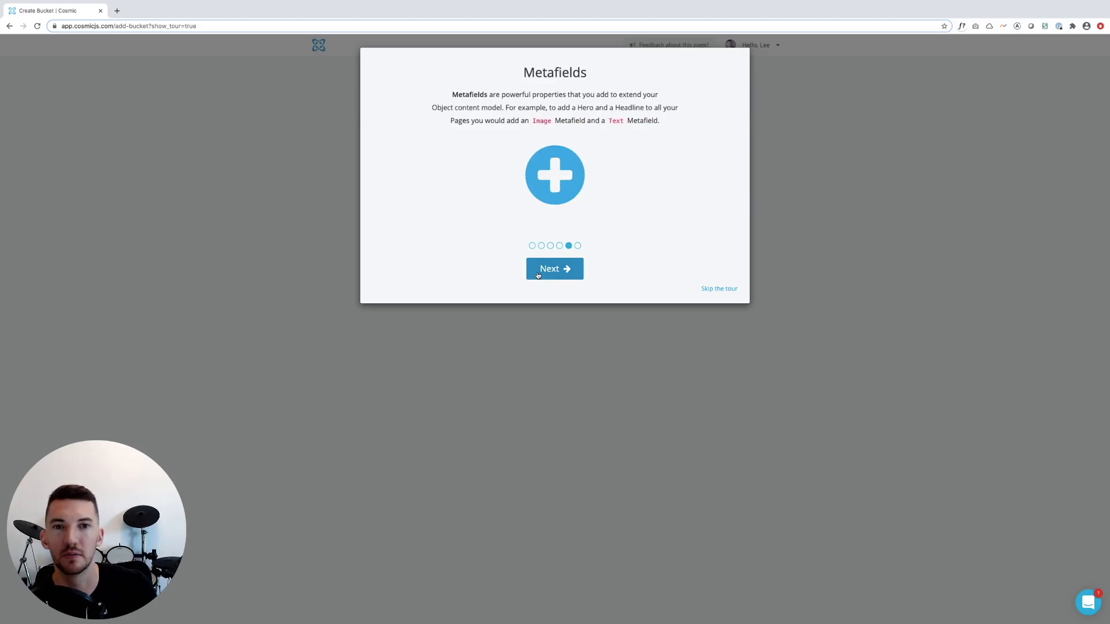
click(555, 268)
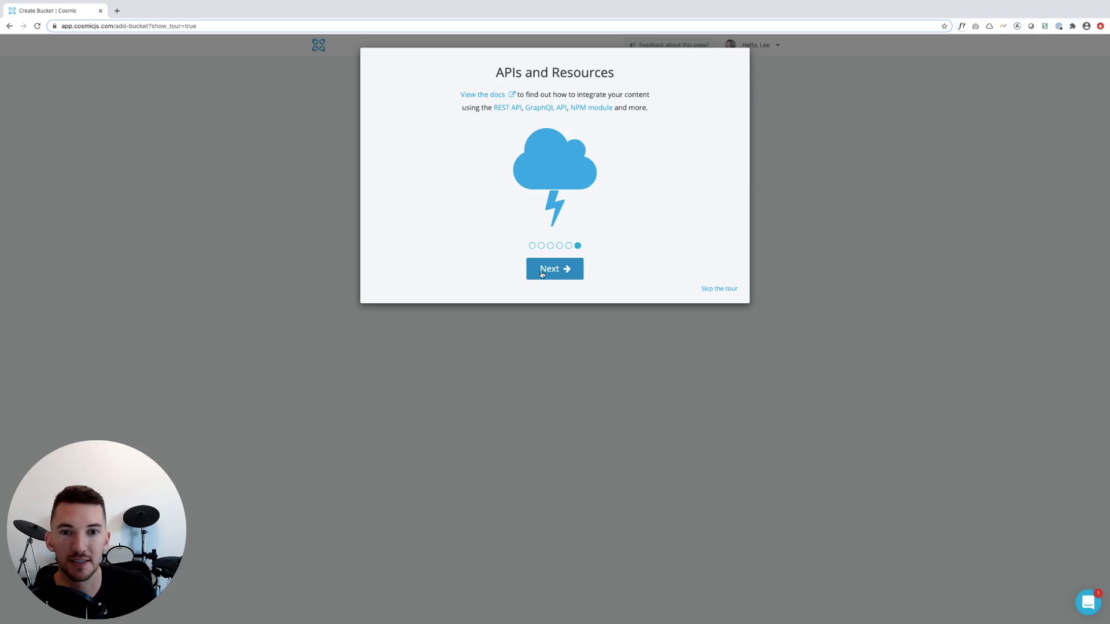
click(555, 269)
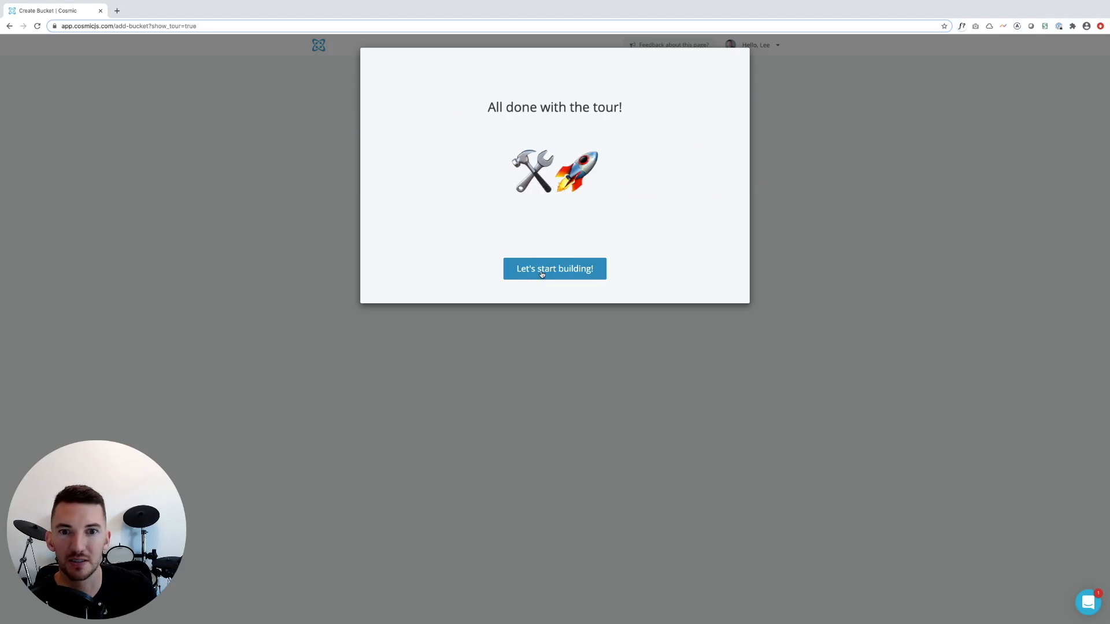
Step: Start building a bucket from a pre-built app and bring up link options for the Next.js Static Blog demo
click(555, 268)
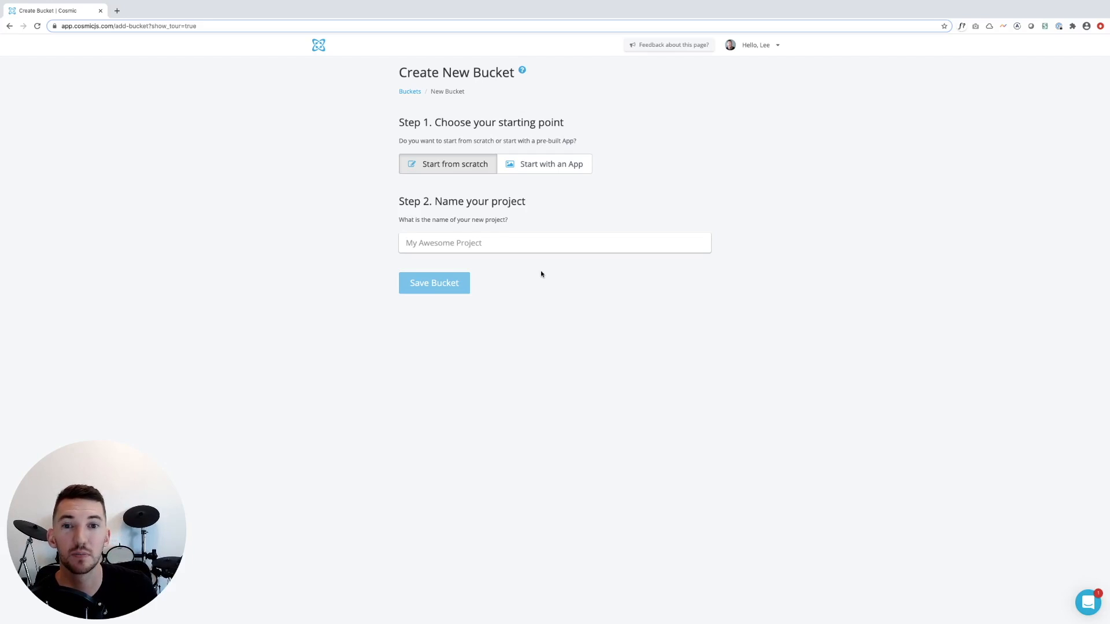
mouse_move(546, 220)
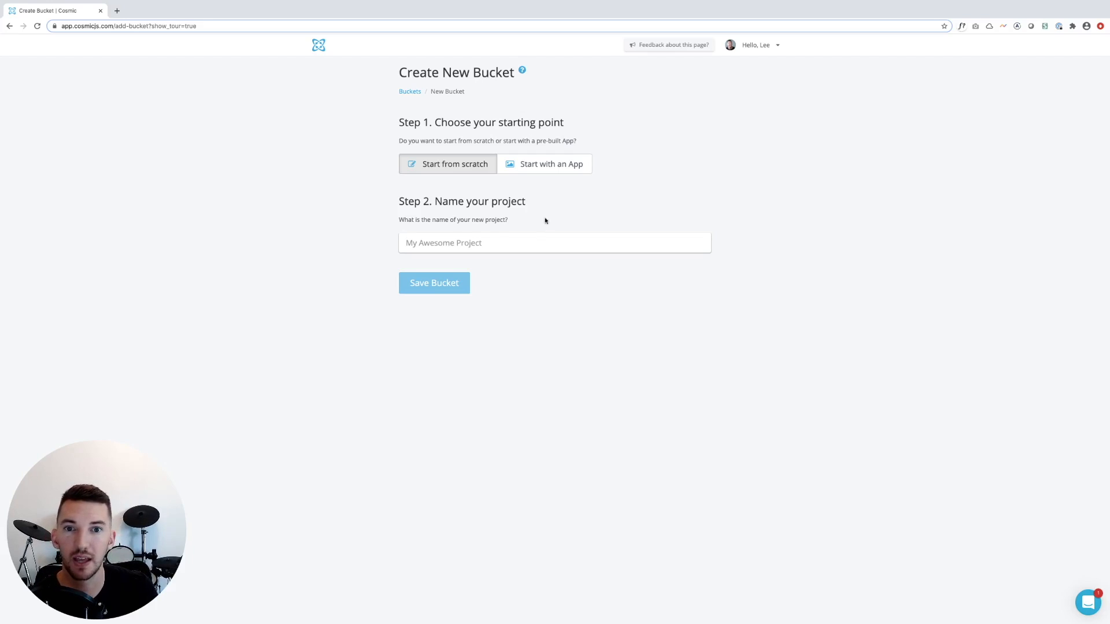
click(553, 164)
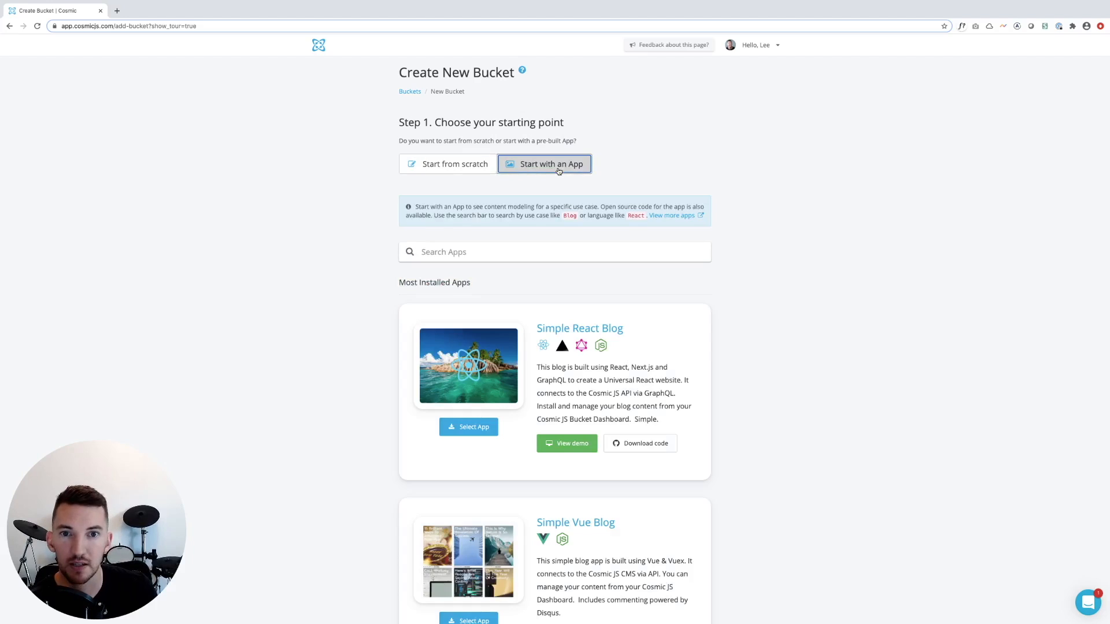
scroll(down, 3)
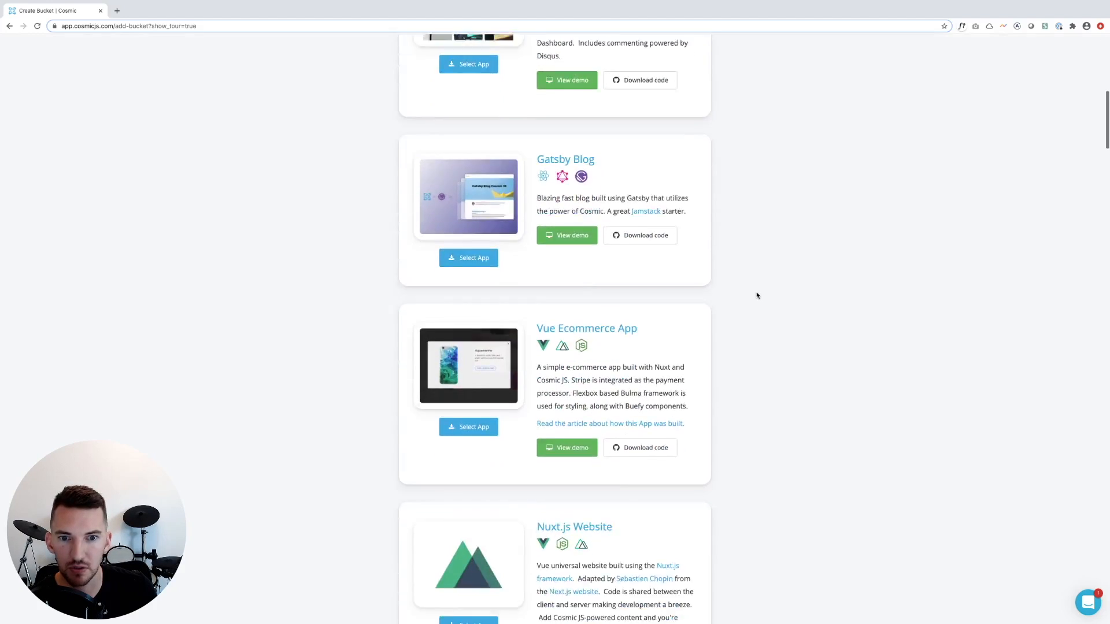
scroll(down, 3)
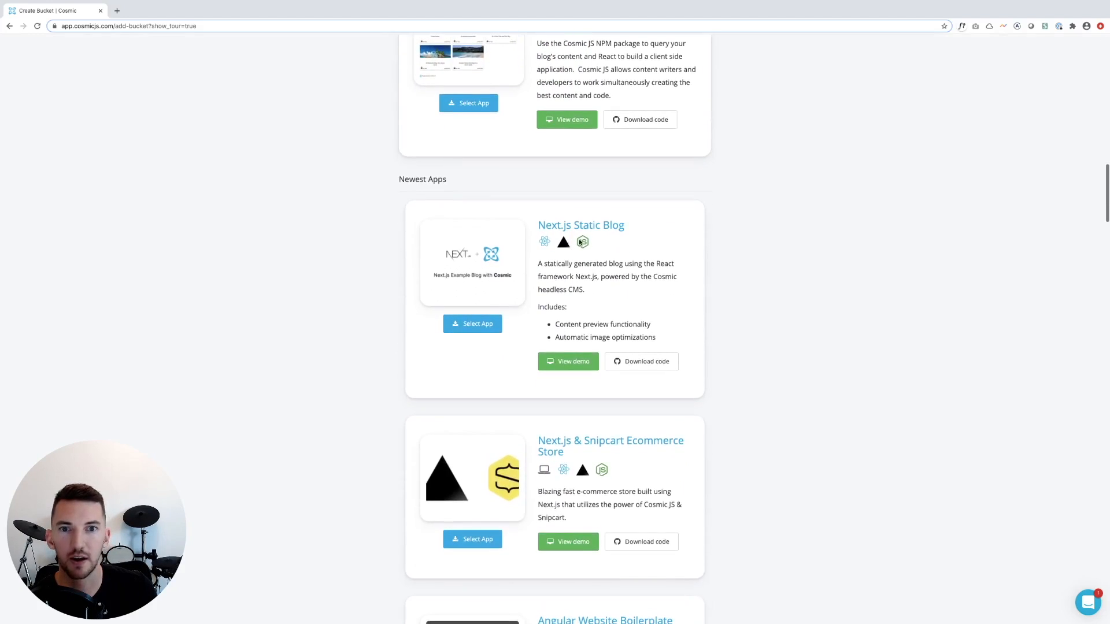
mouse_move(461, 225)
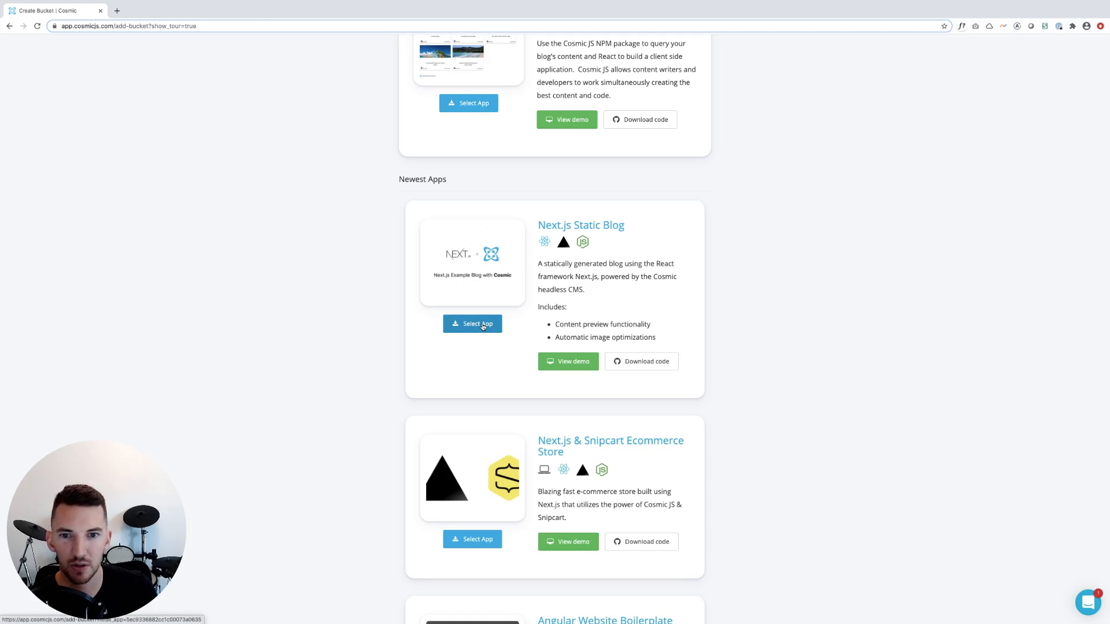
right_click(568, 361)
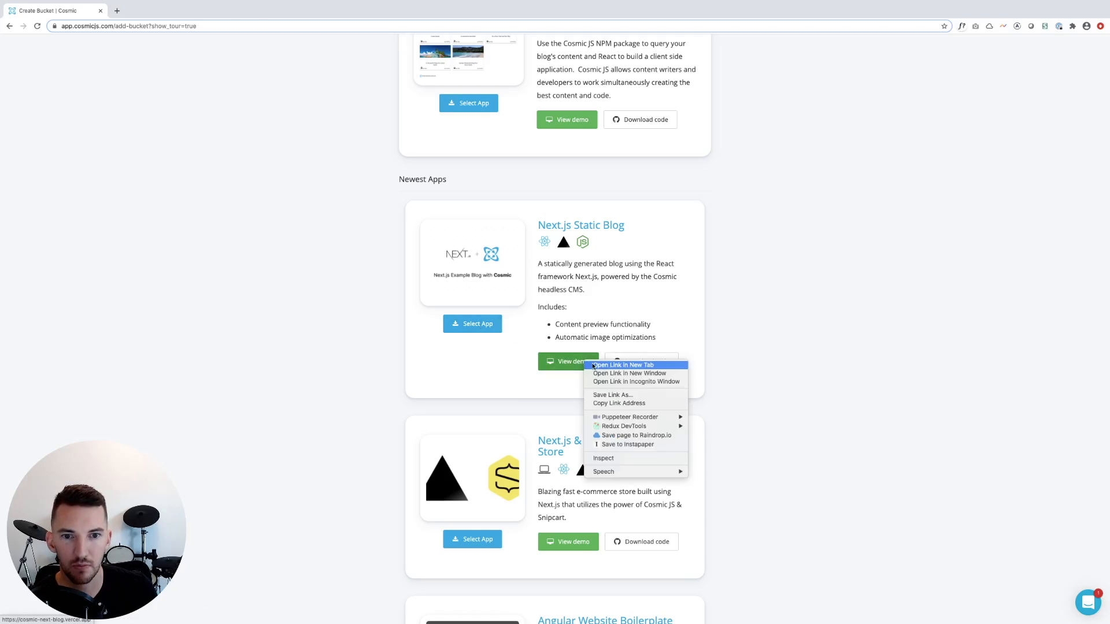
Step: Browse the Next.js Static Blog live demo in a new tab, then return to the Cosmic app list
click(622, 364)
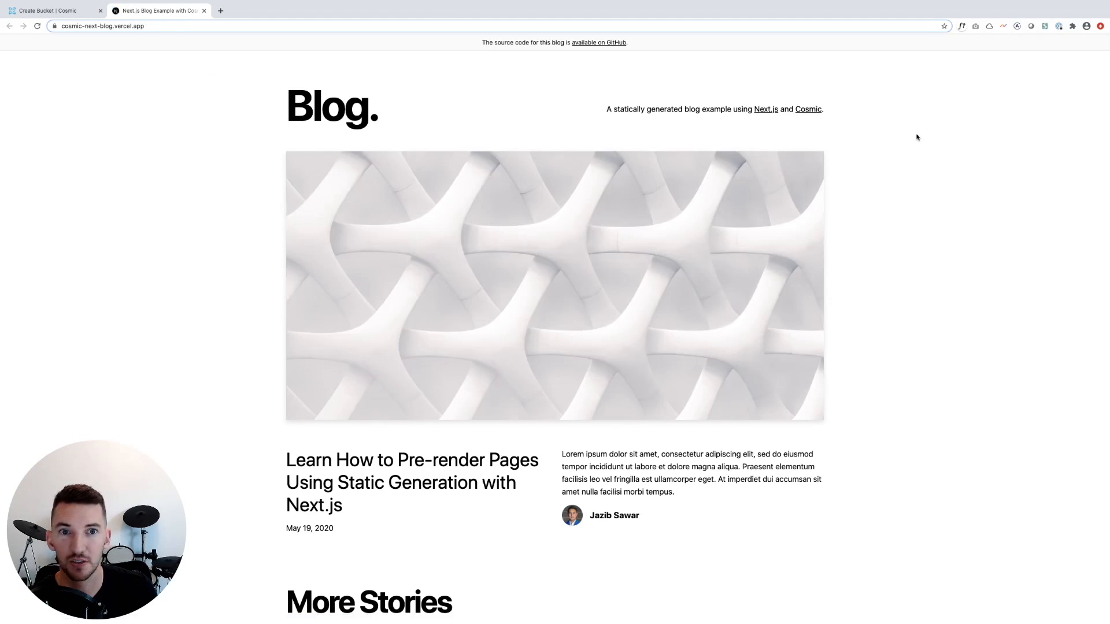
mouse_move(870, 158)
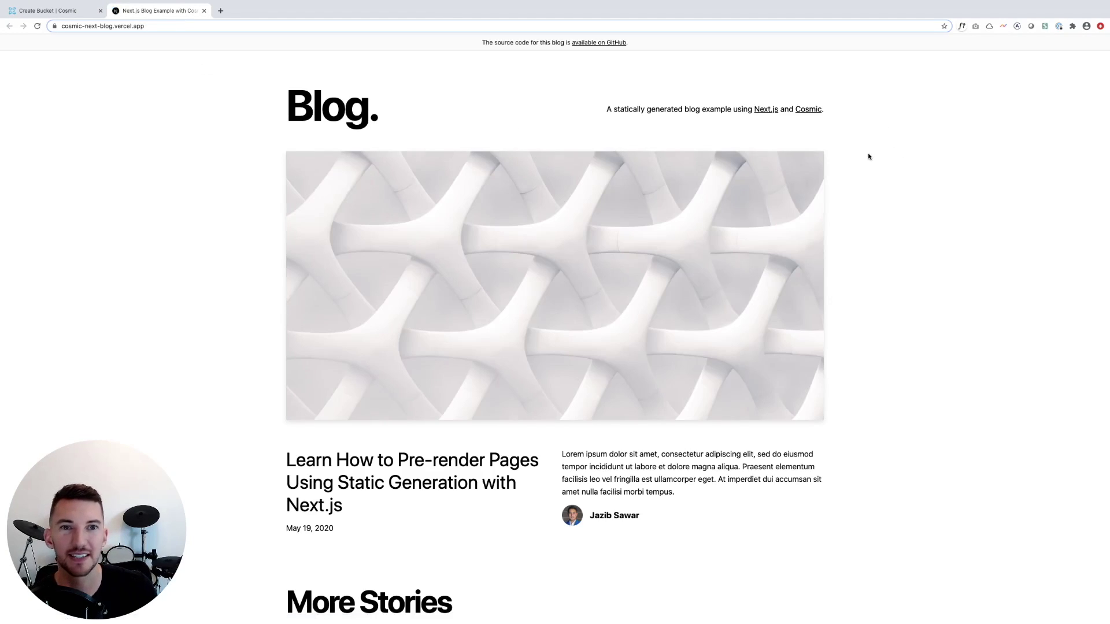
scroll(down, 3)
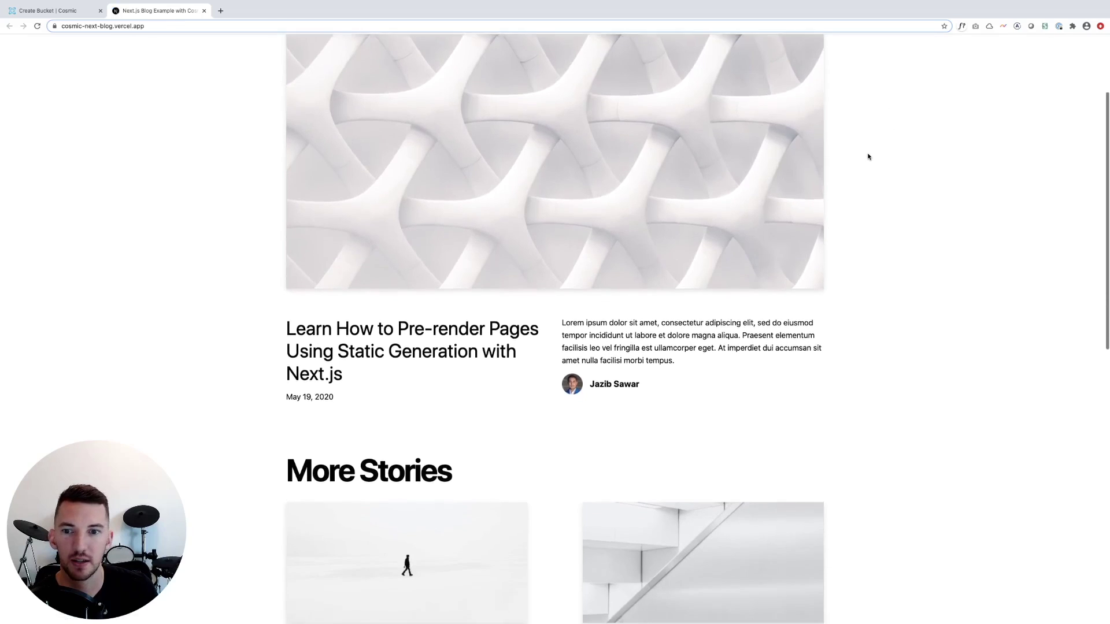
scroll(down, 3)
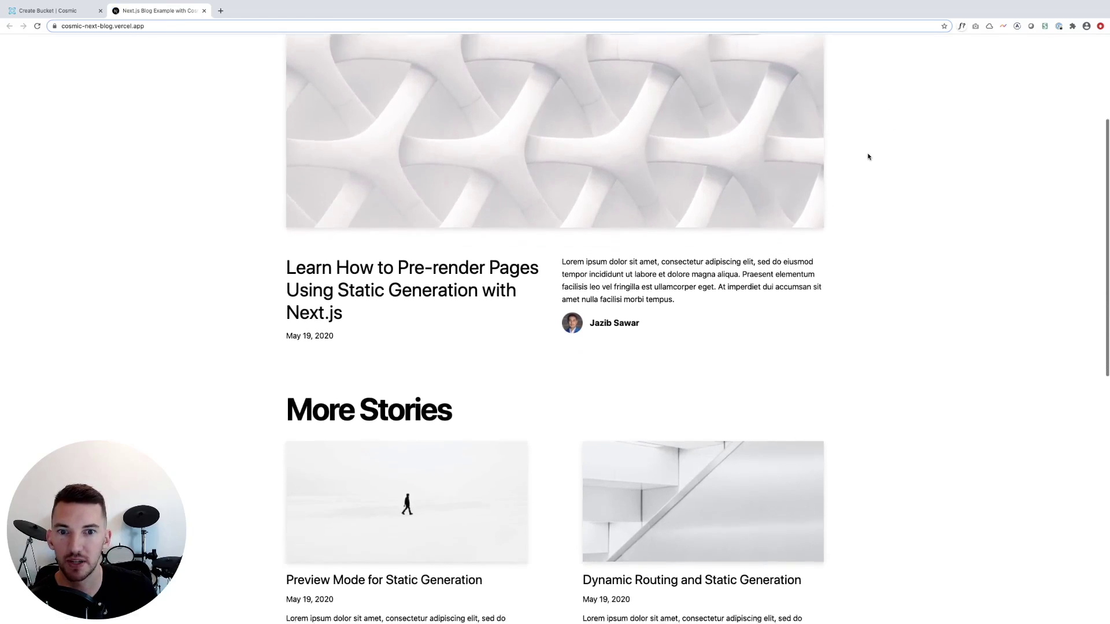
scroll(down, 3)
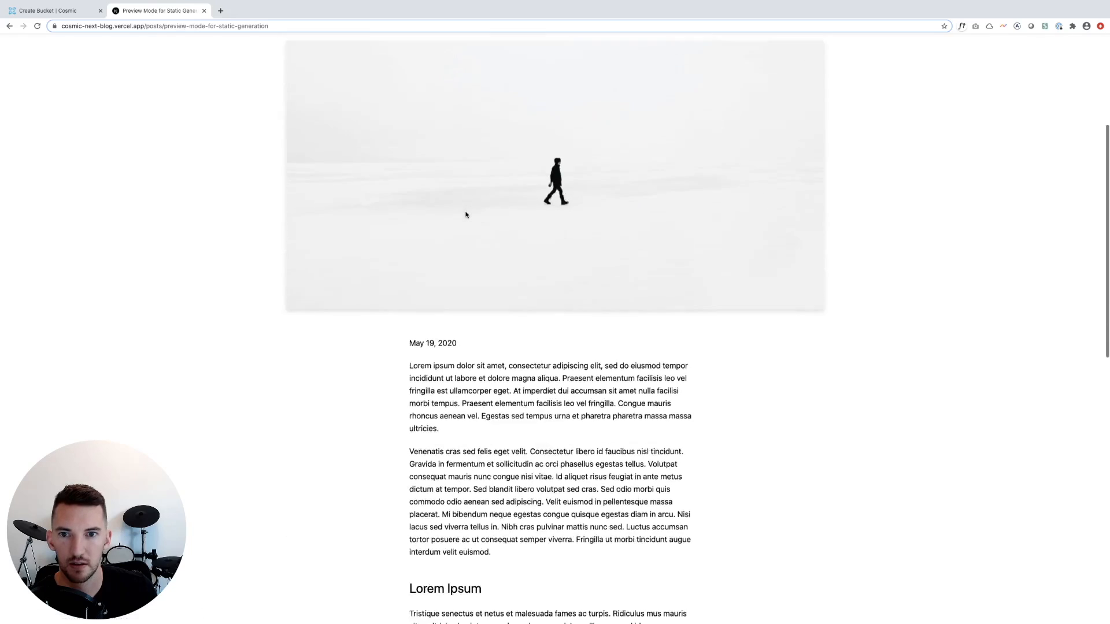
scroll(down, 3)
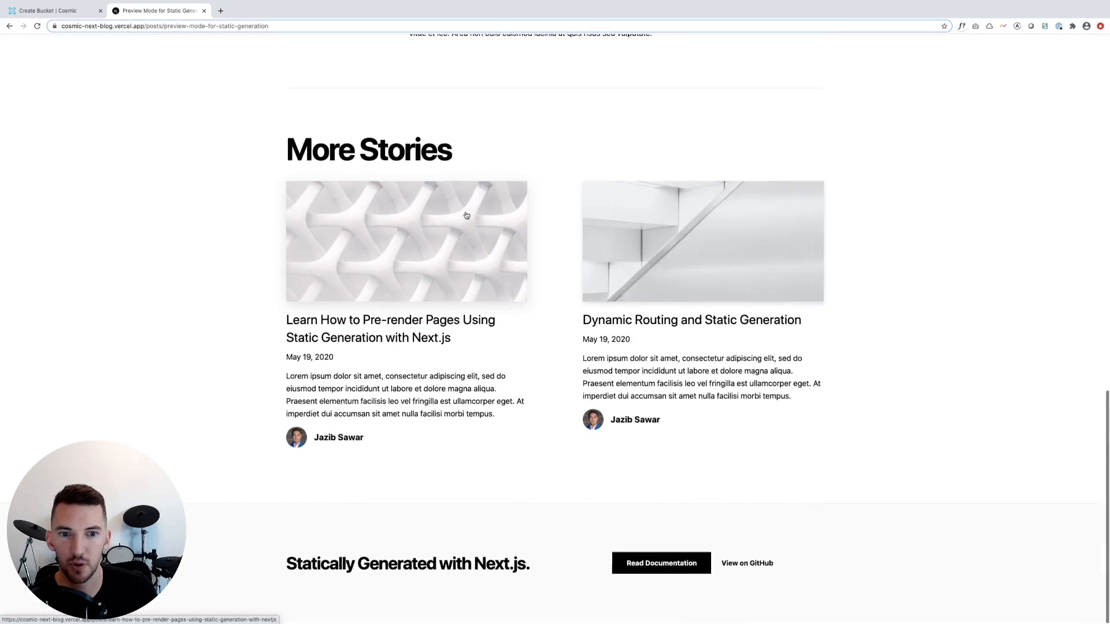
scroll(up, 3)
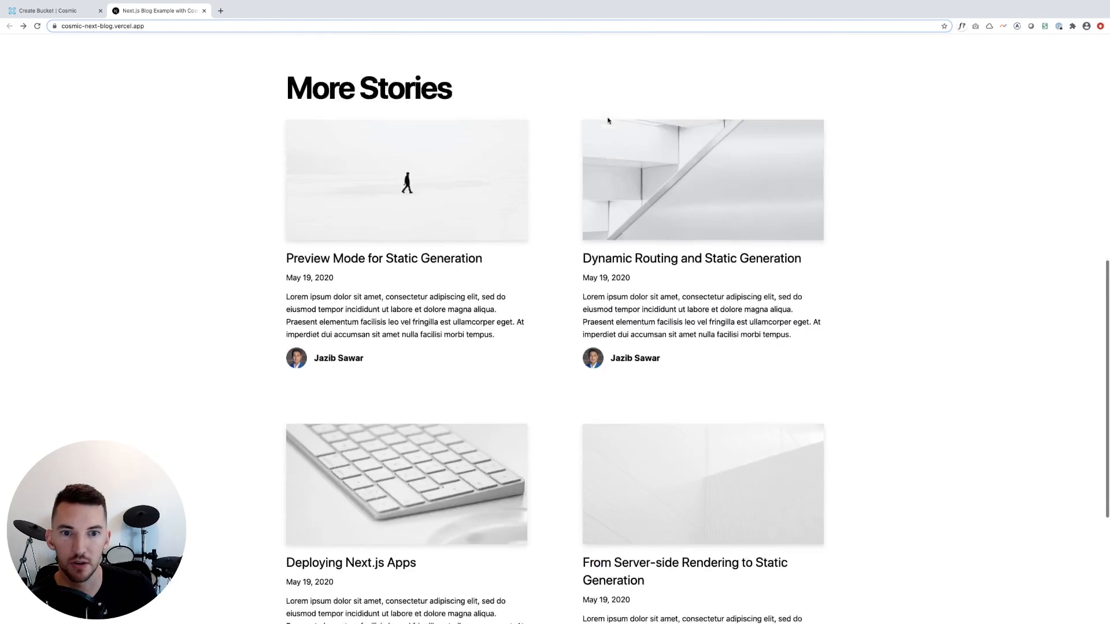
scroll(up, 3)
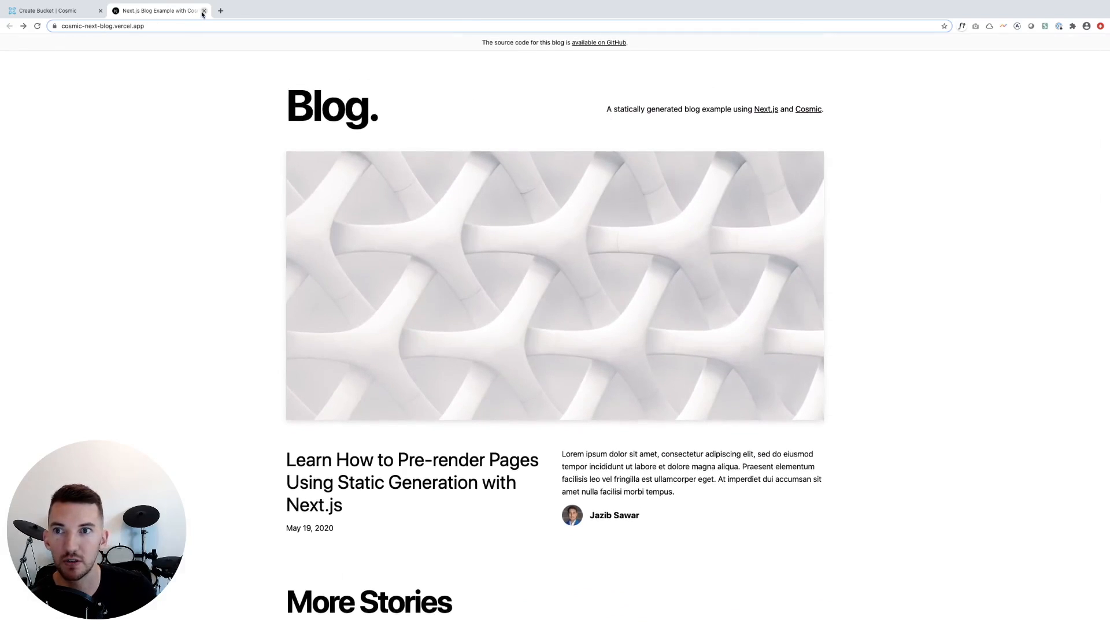
click(206, 10)
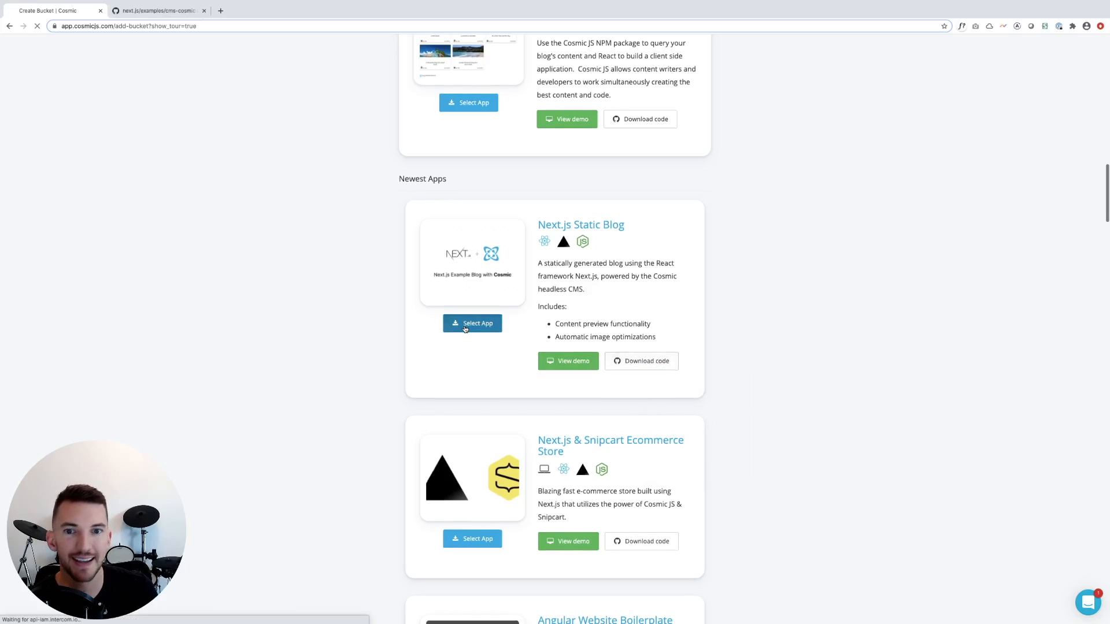
Step: Create a bucket named Next.js Static Blog with the starter app installed
click(472, 324)
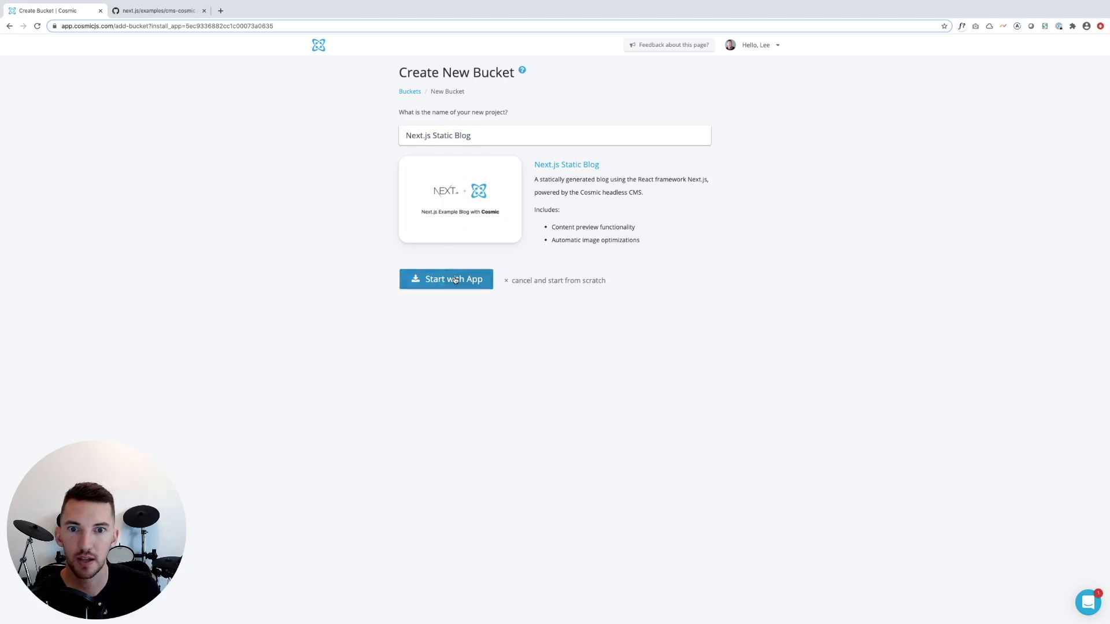
click(447, 279)
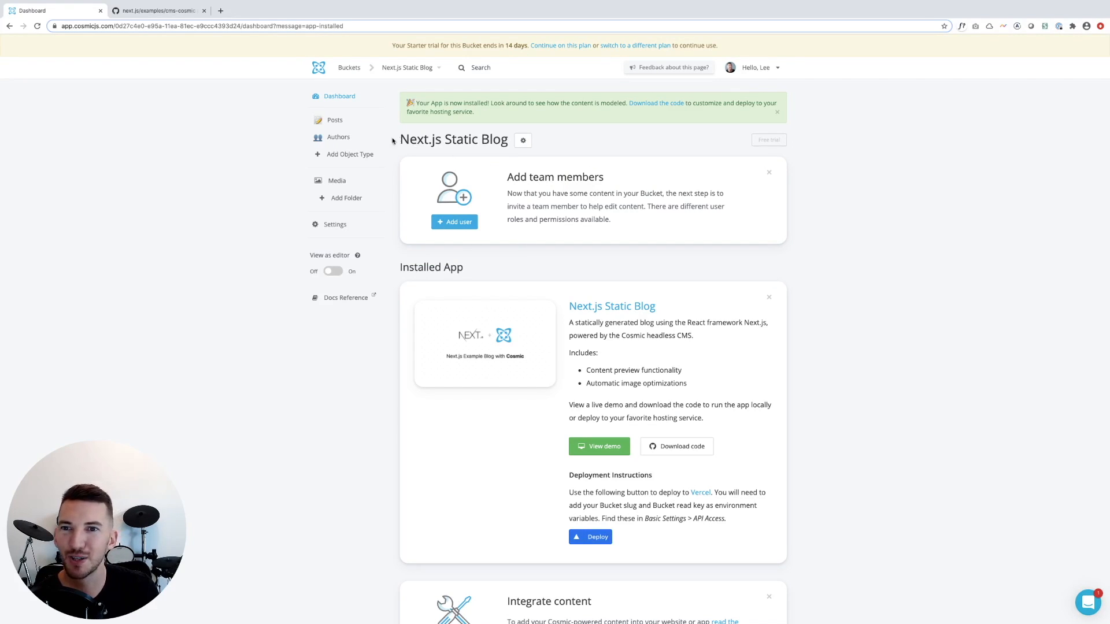
mouse_move(343, 124)
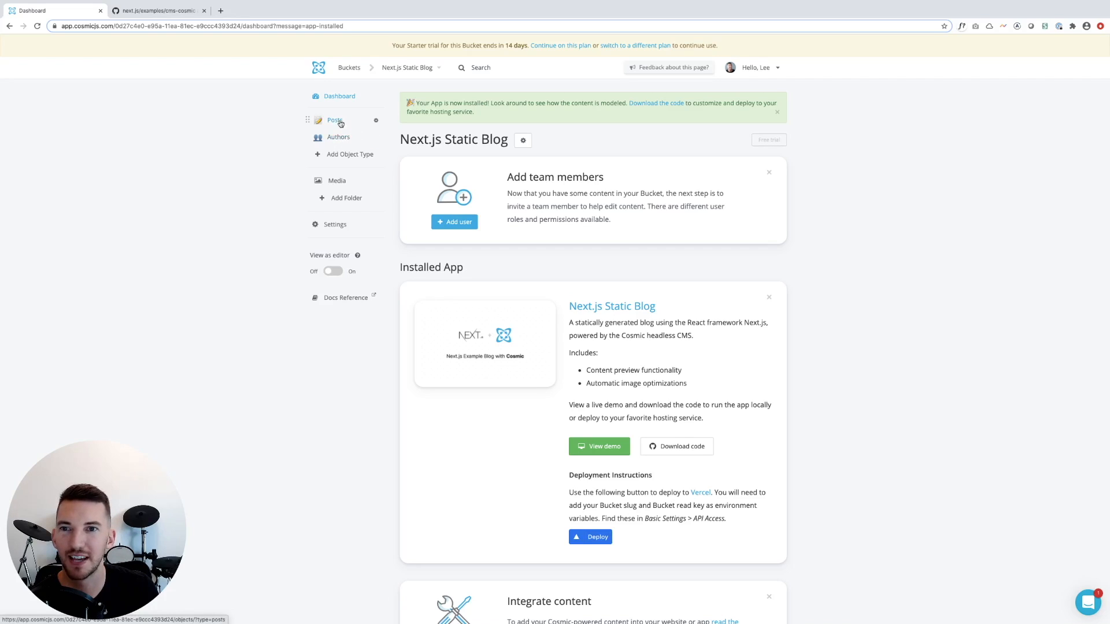
Step: Open the first sample post, on pre-rendering pages with static generation, for editing from Posts
click(333, 119)
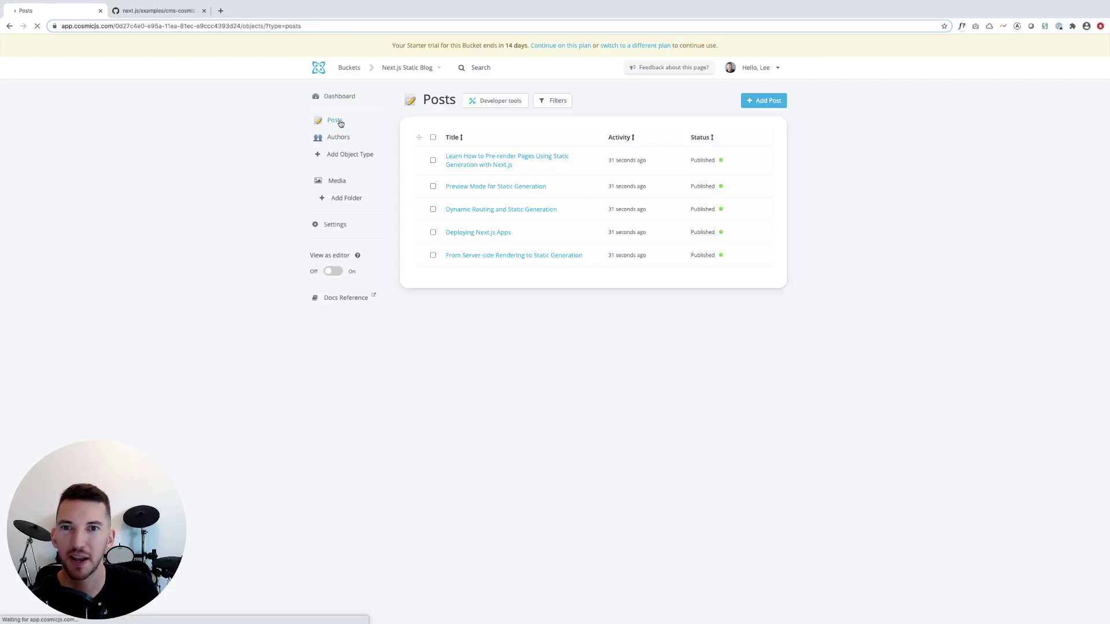
mouse_move(518, 174)
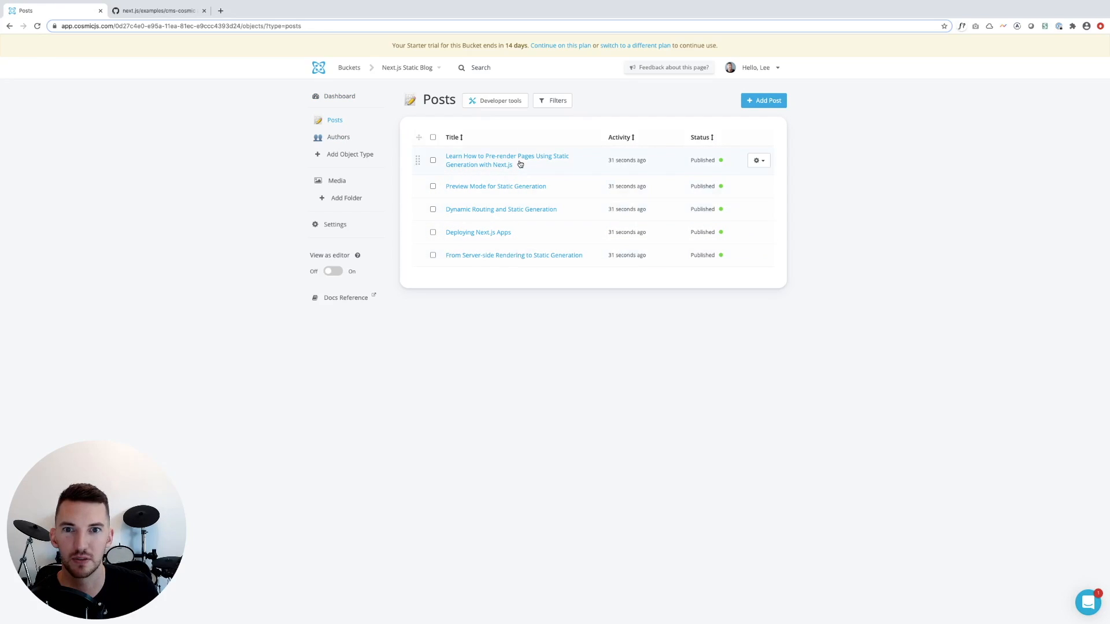
mouse_move(499, 162)
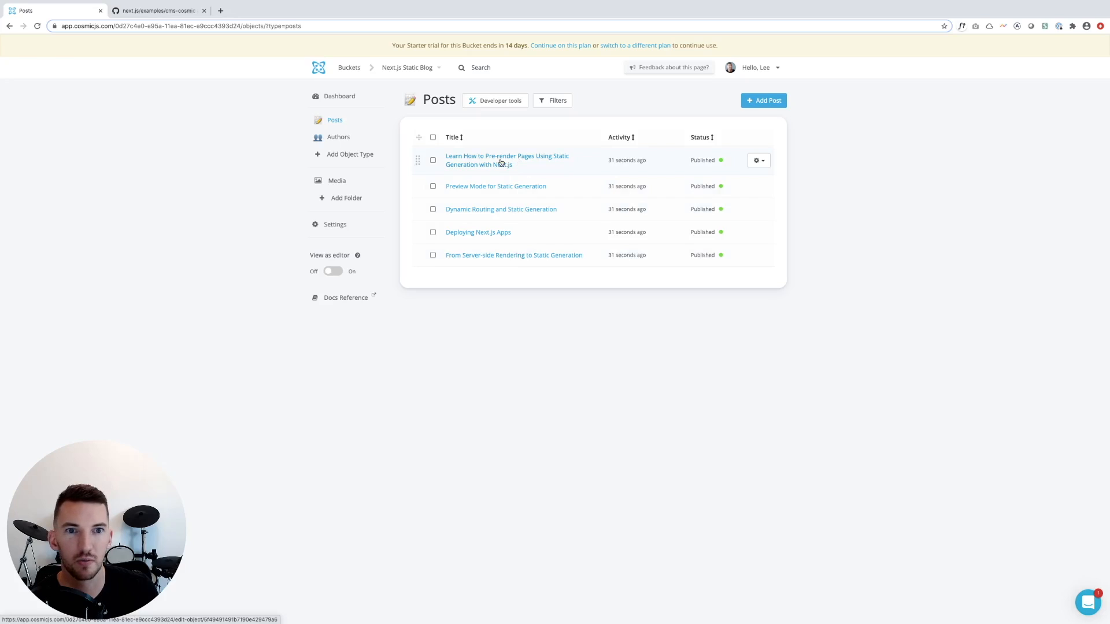
click(507, 159)
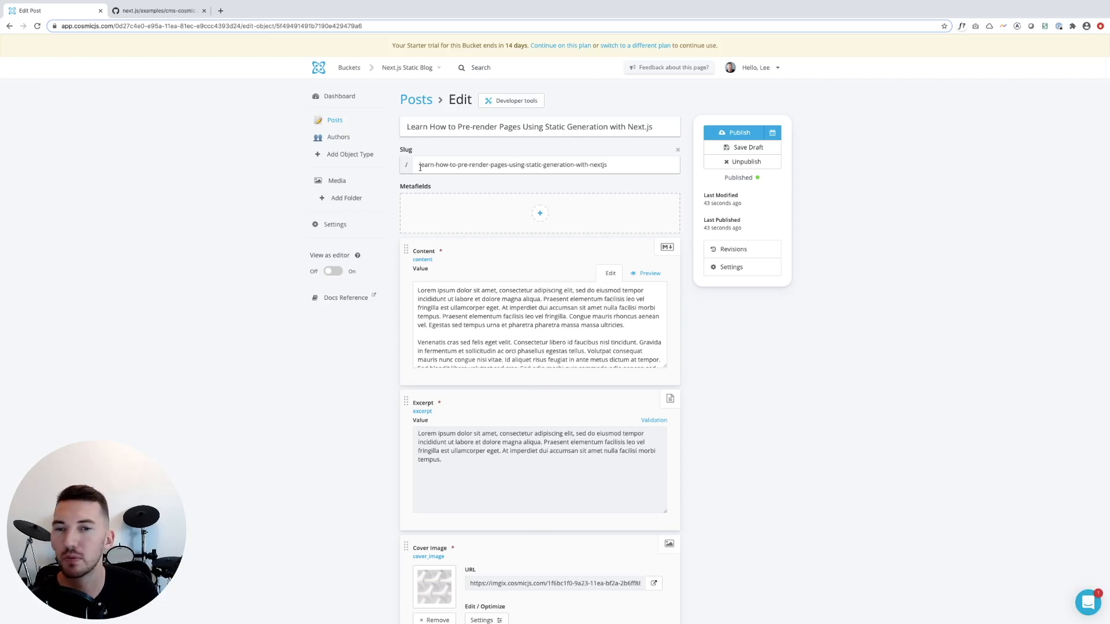
Step: Review the post's content, excerpt, cover image and author fields, keeping the author, then go to Authors
scroll(down, 3)
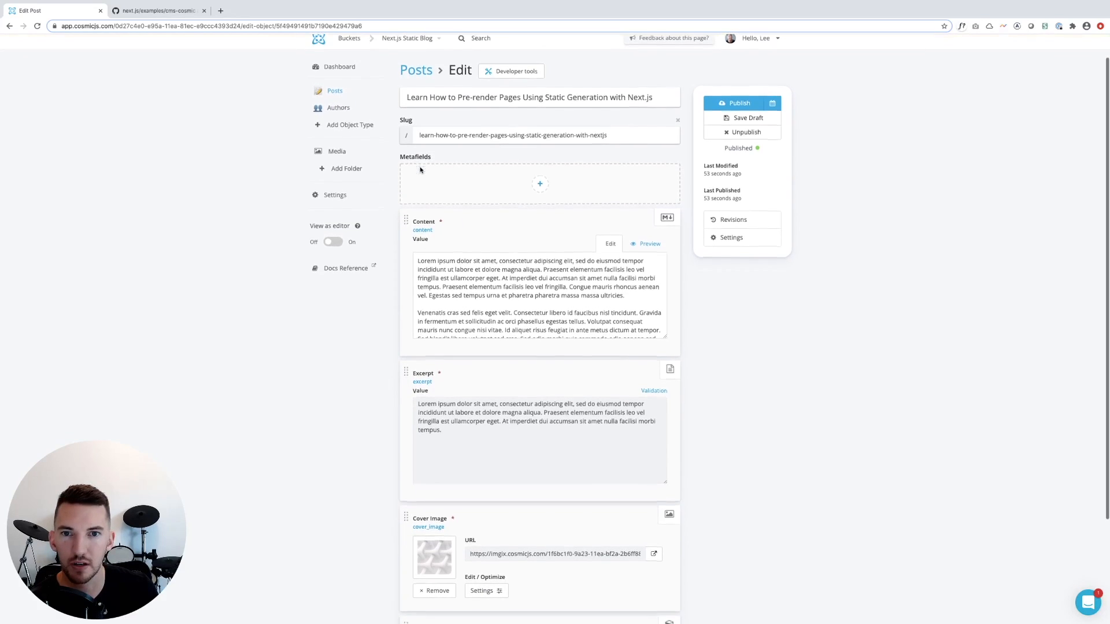
mouse_move(486, 187)
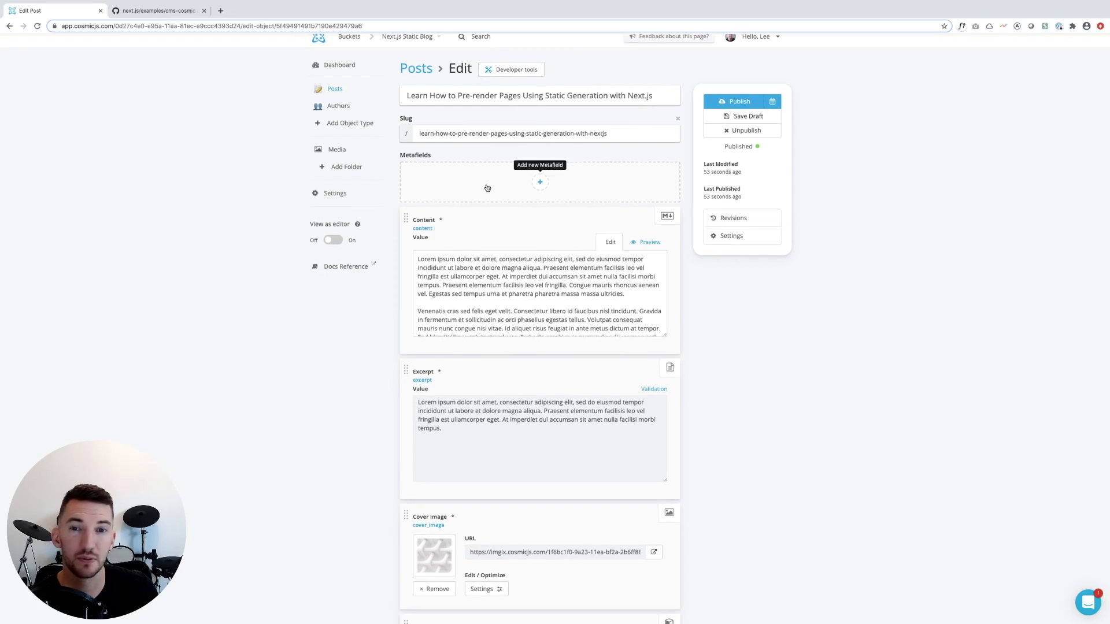
scroll(down, 3)
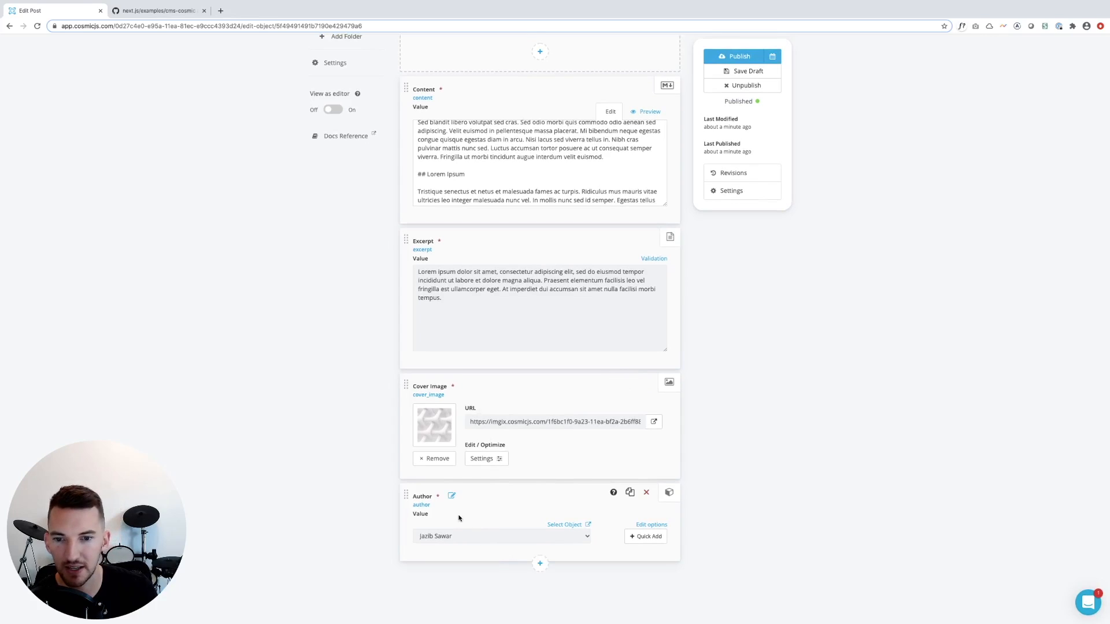
click(501, 537)
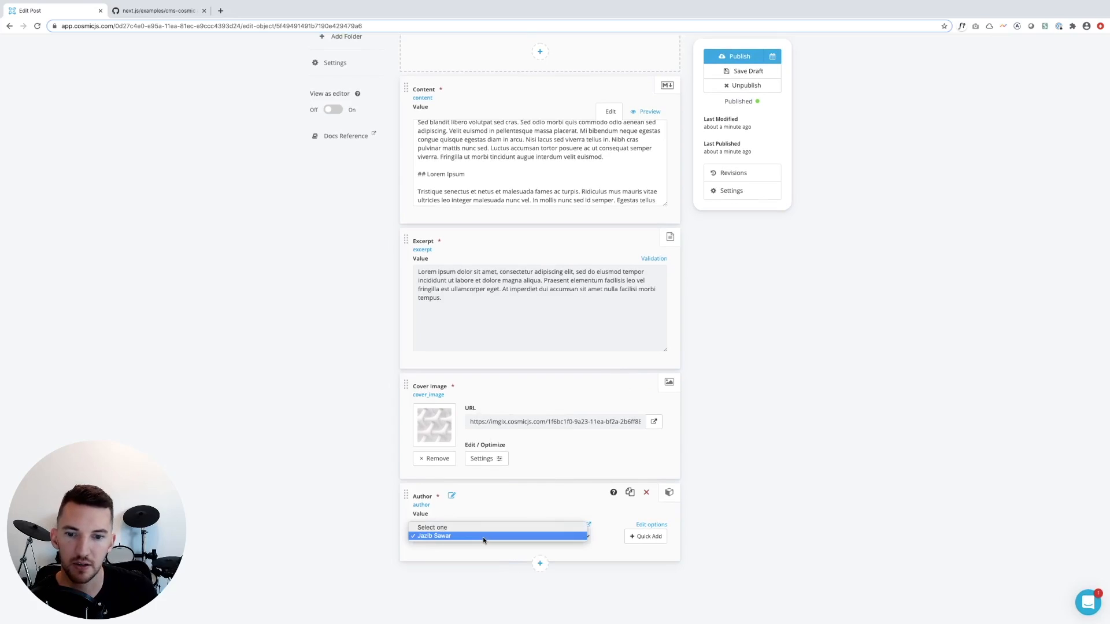
click(434, 537)
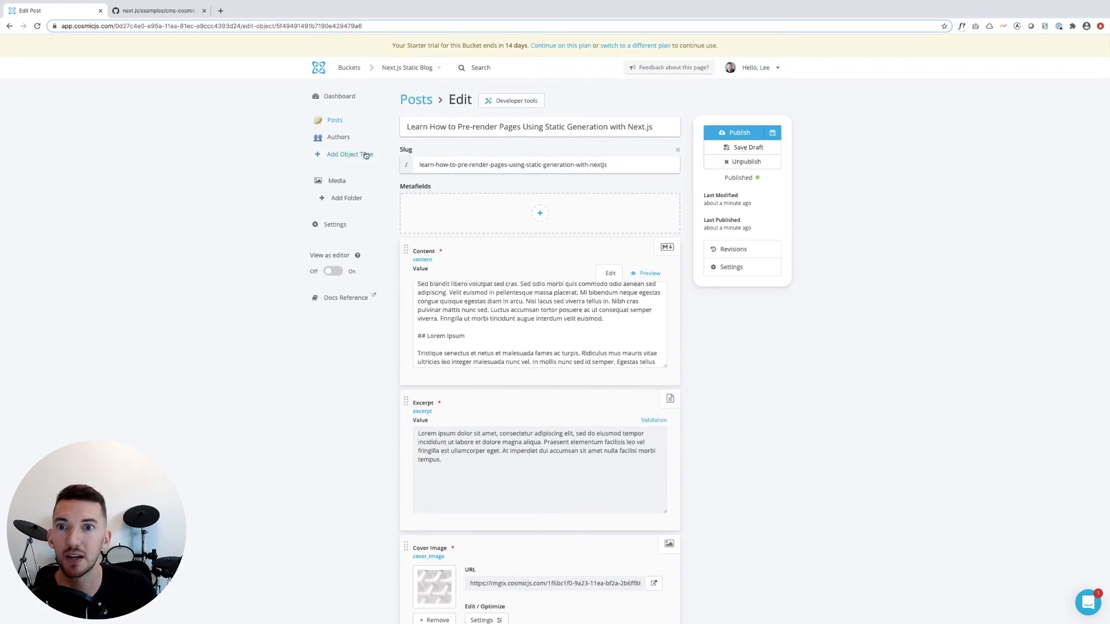
click(338, 137)
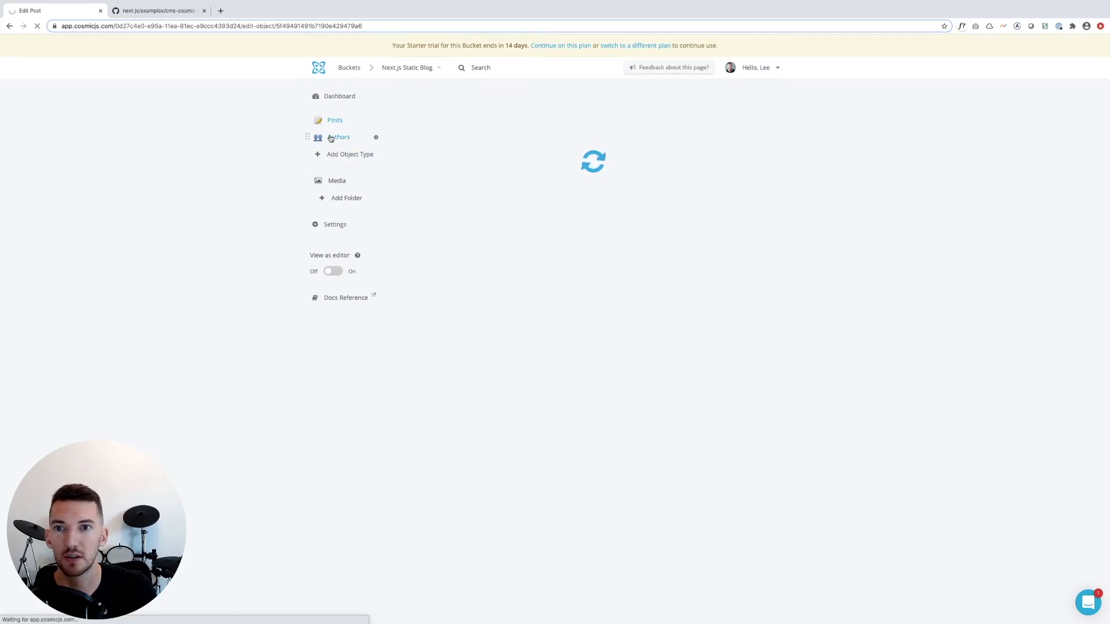
Step: Open author Jazib Sawar's edit page with picture and connected posts
click(337, 136)
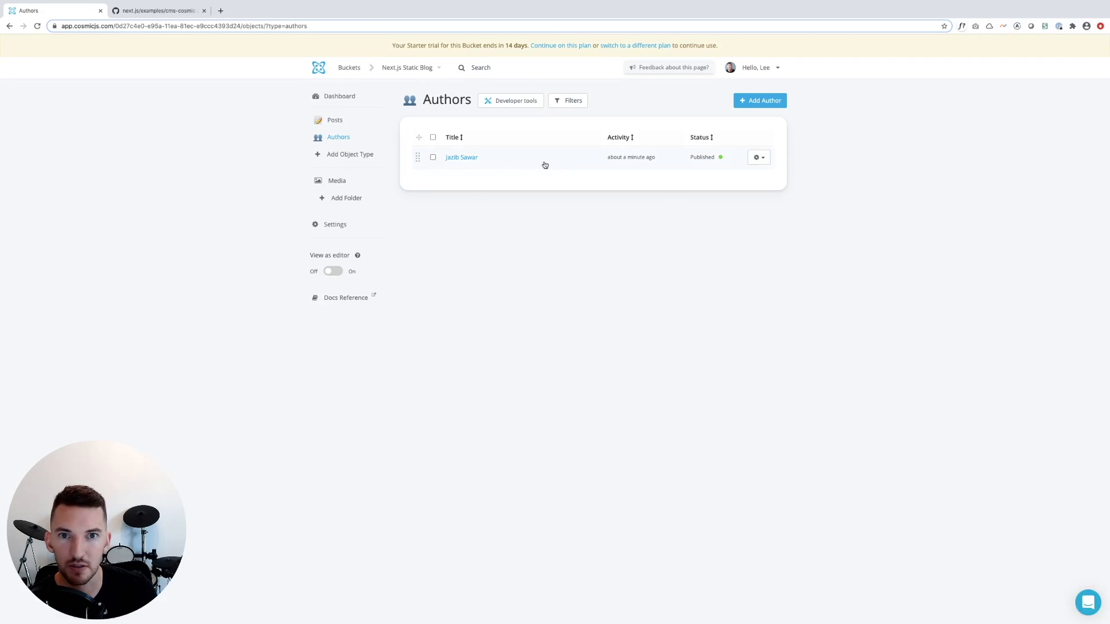
click(460, 157)
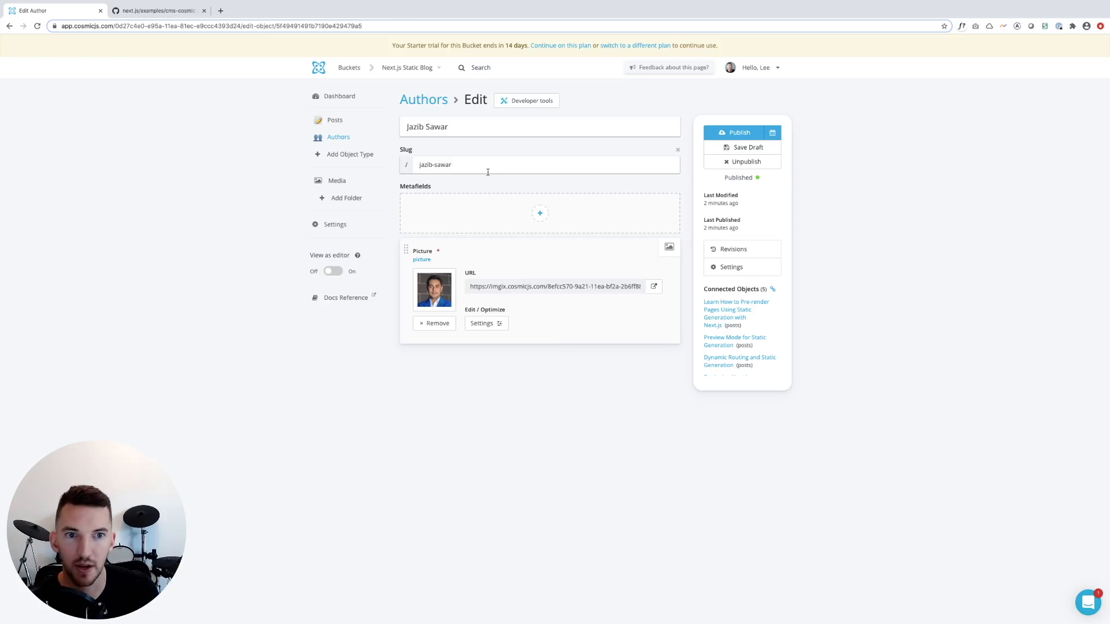
mouse_move(567, 146)
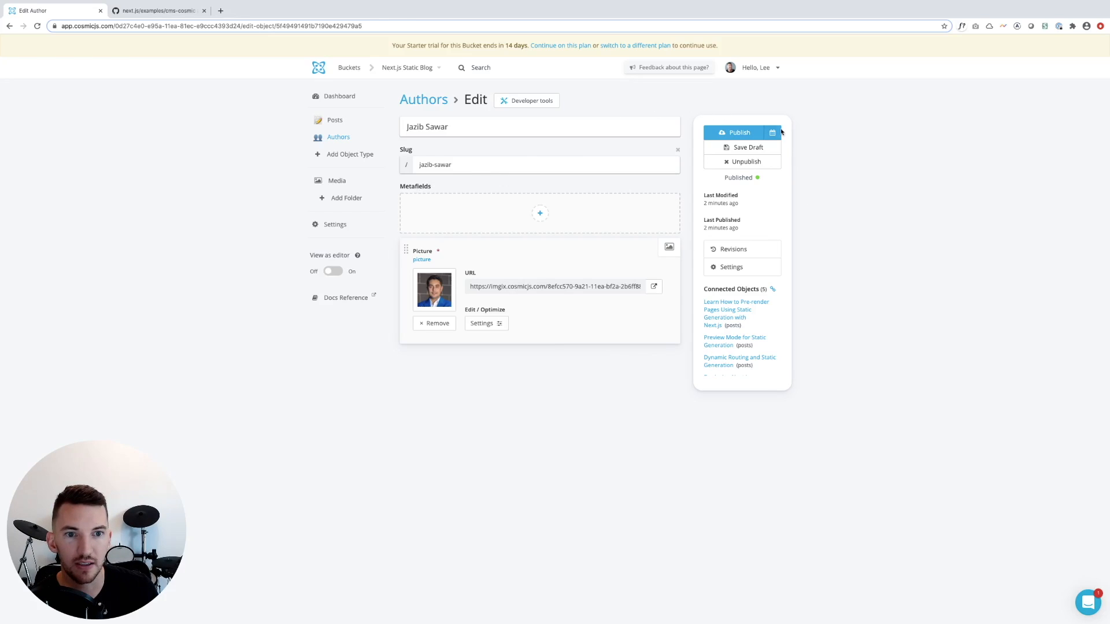
mouse_move(731, 273)
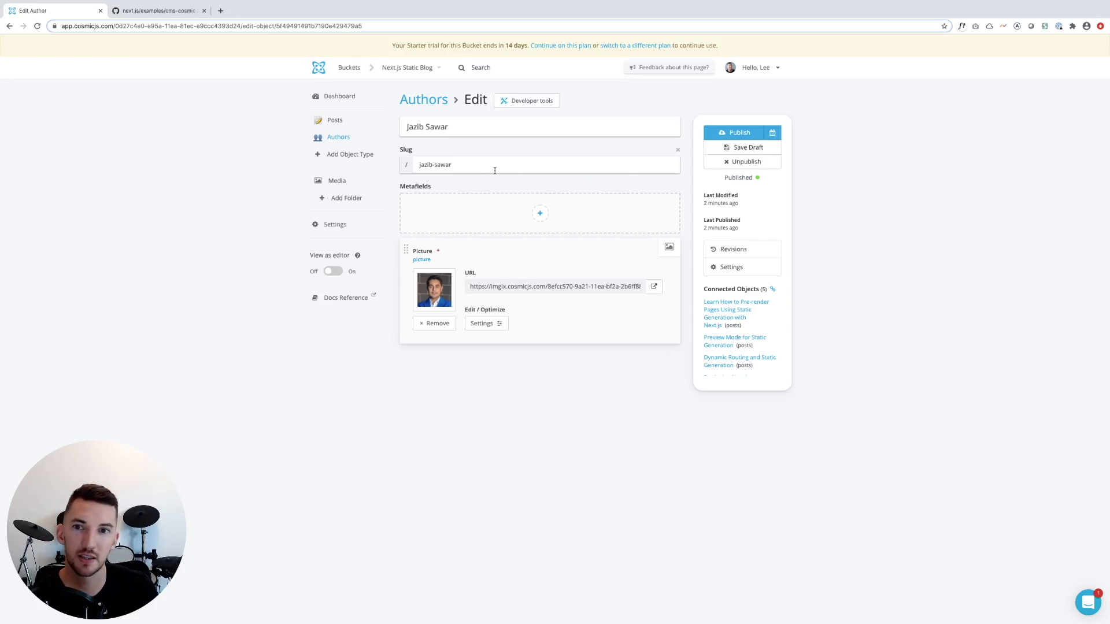
mouse_move(338, 181)
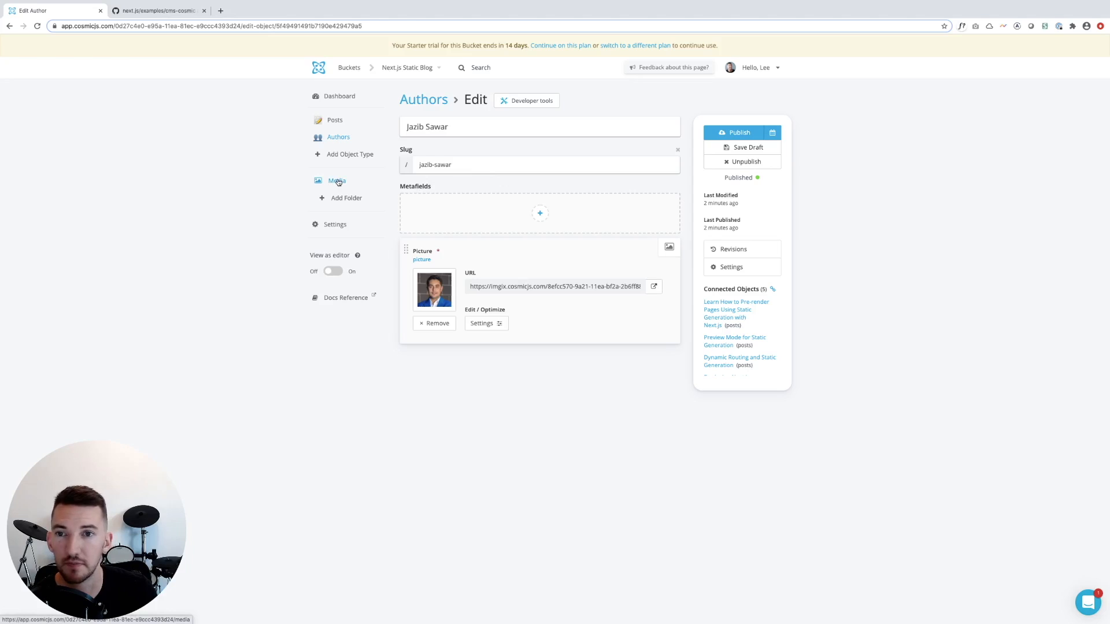
Step: View the Media library's six uploaded files, then go back to Posts
click(337, 180)
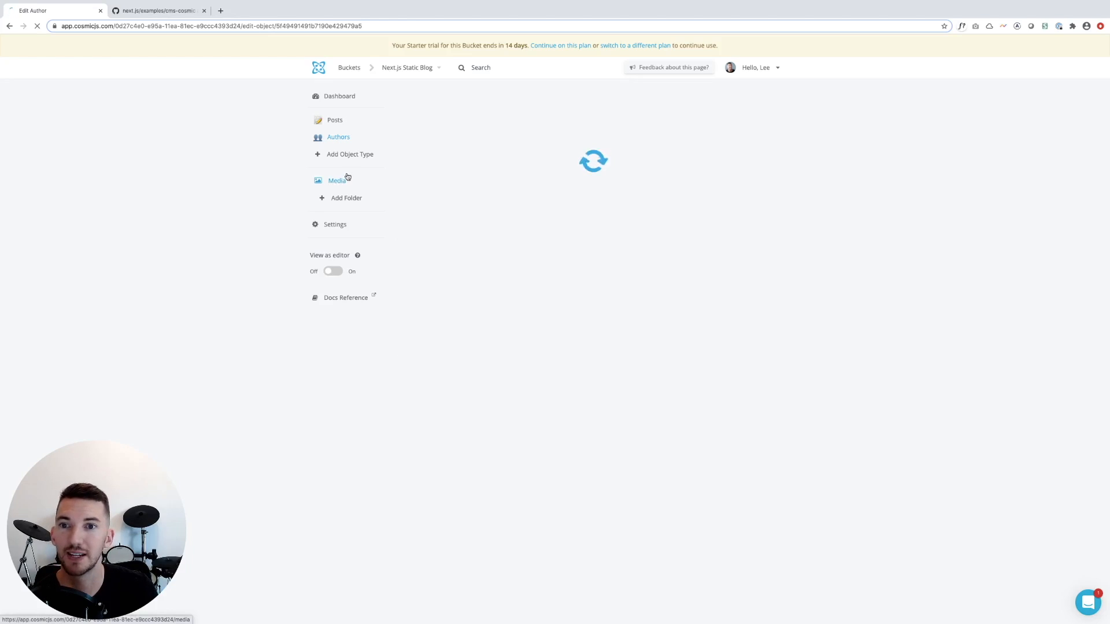
click(336, 181)
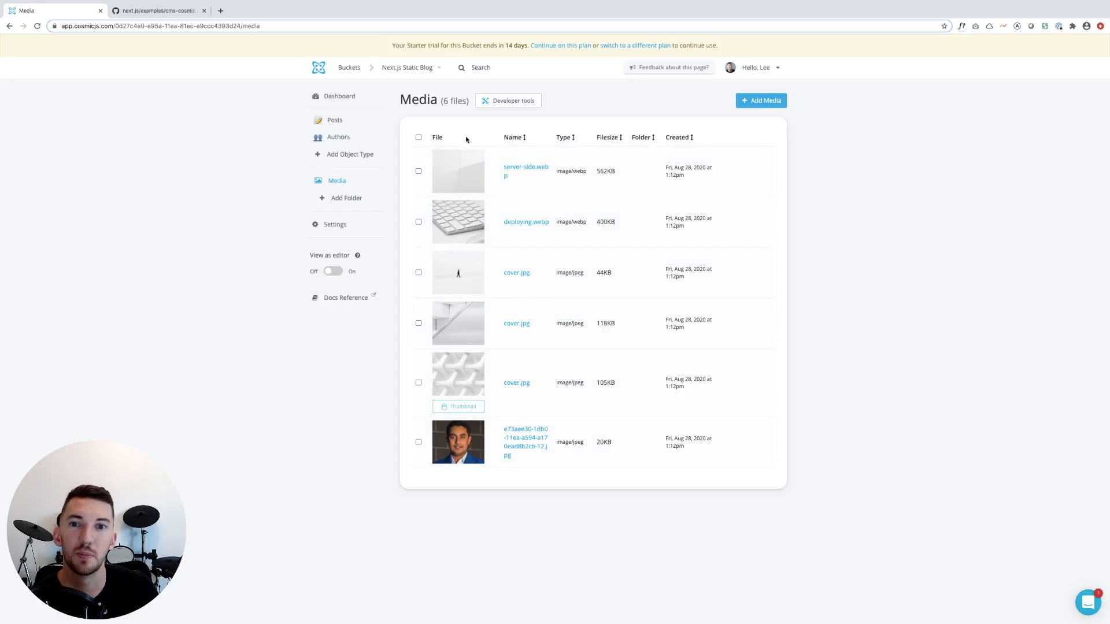
mouse_move(516, 239)
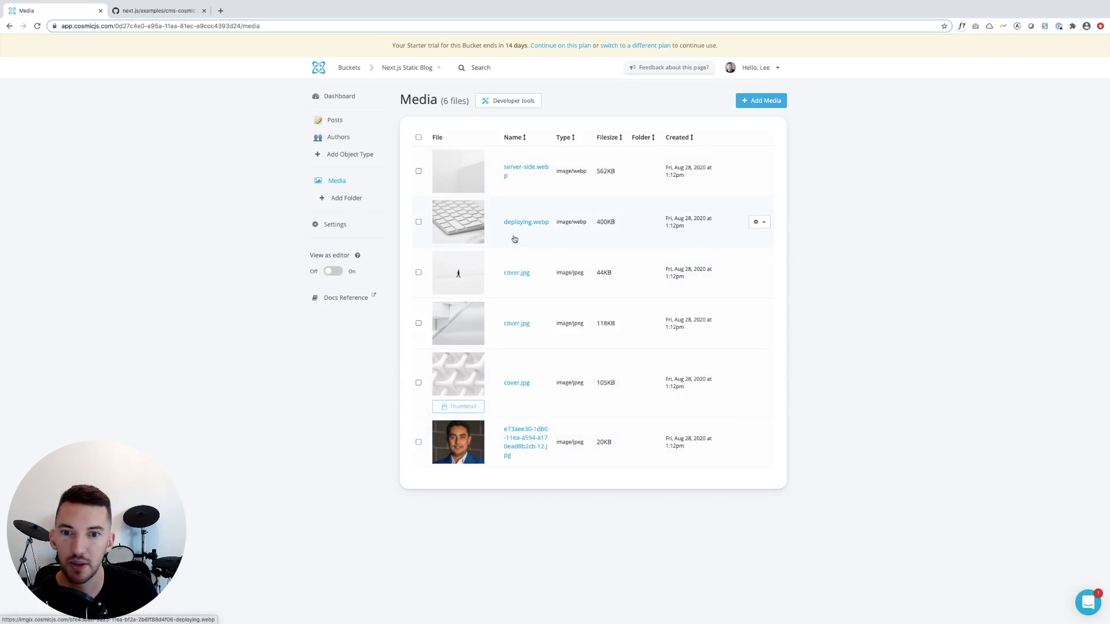
mouse_move(512, 407)
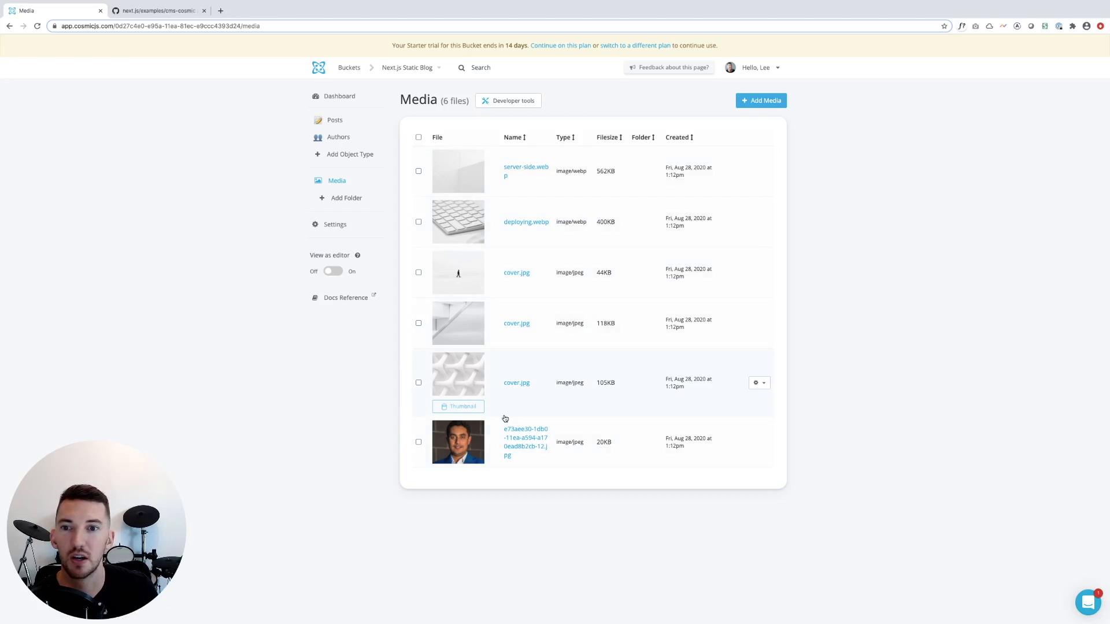
click(334, 119)
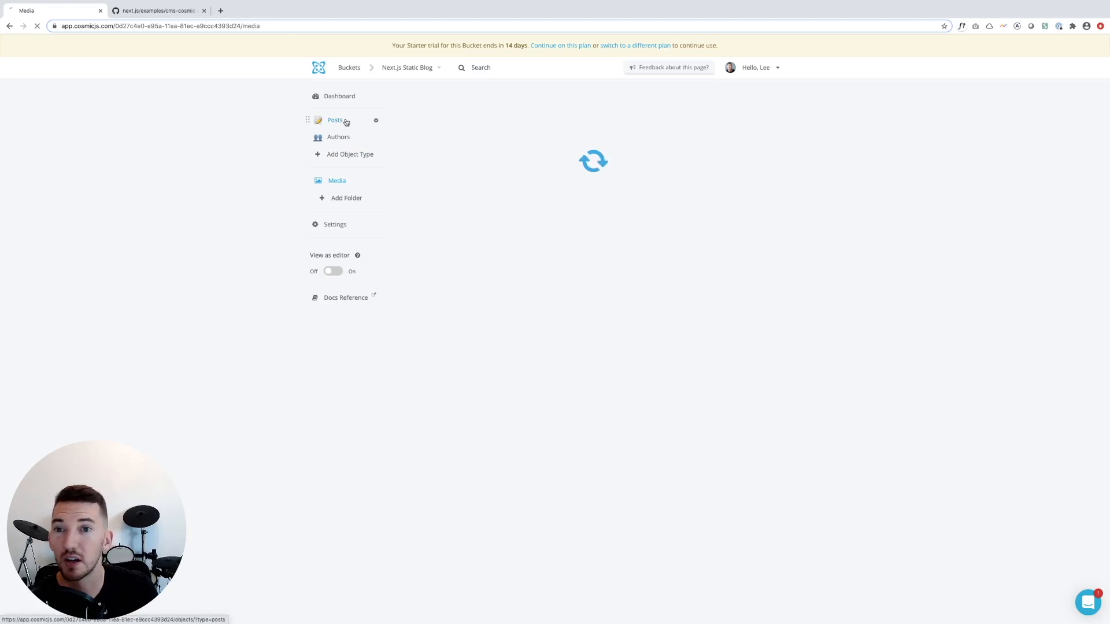
Step: Switch View as editor on from the first post, then return to the bucket dashboard
click(334, 120)
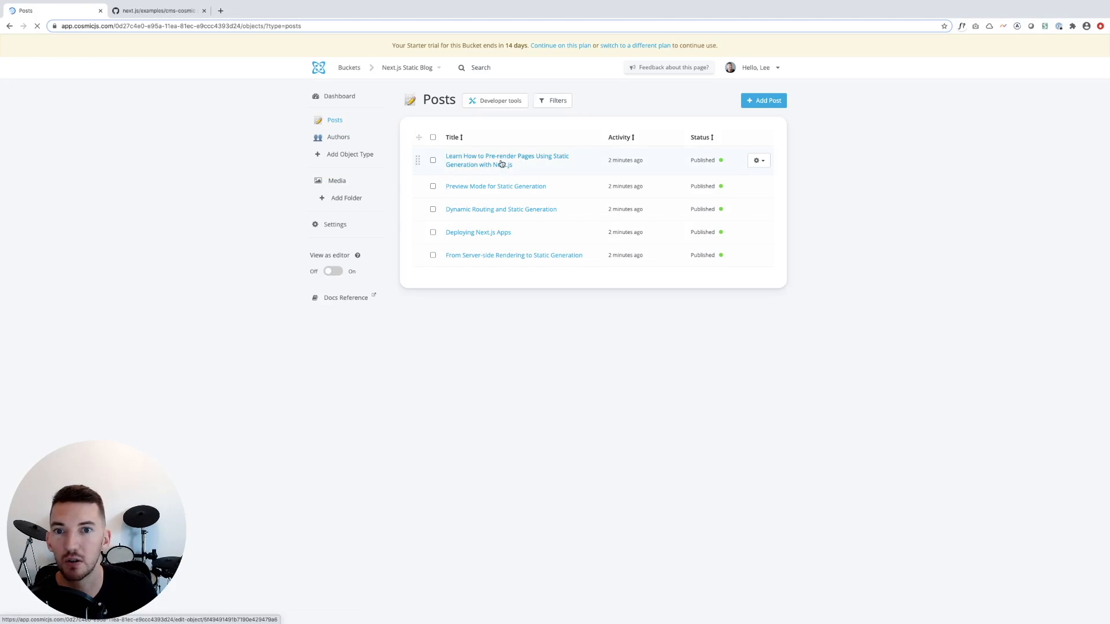
click(507, 160)
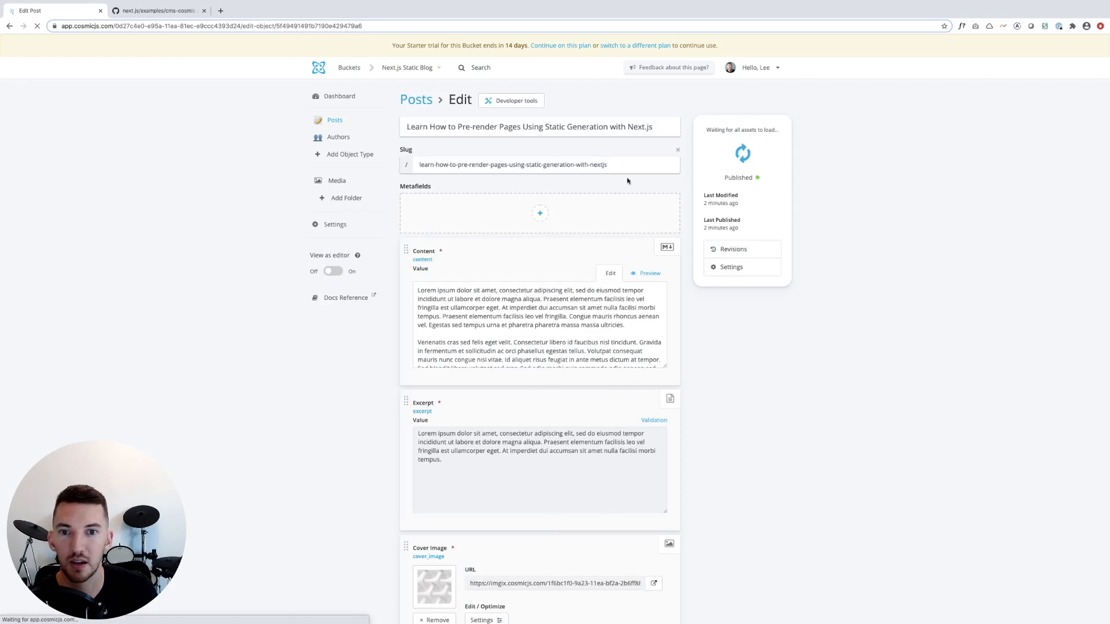
click(331, 270)
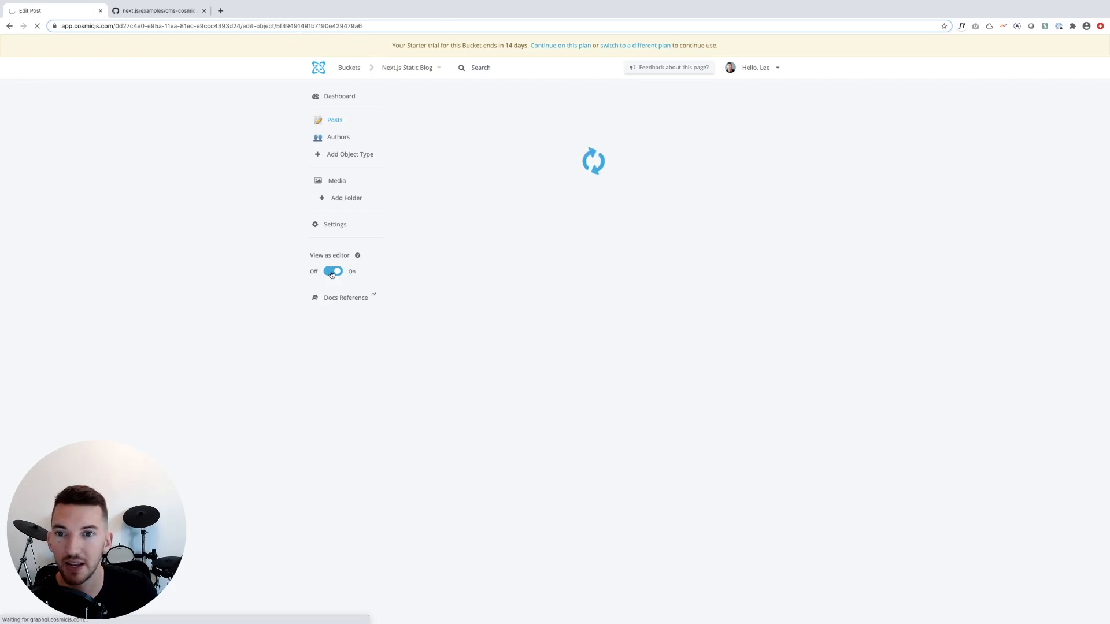
click(331, 271)
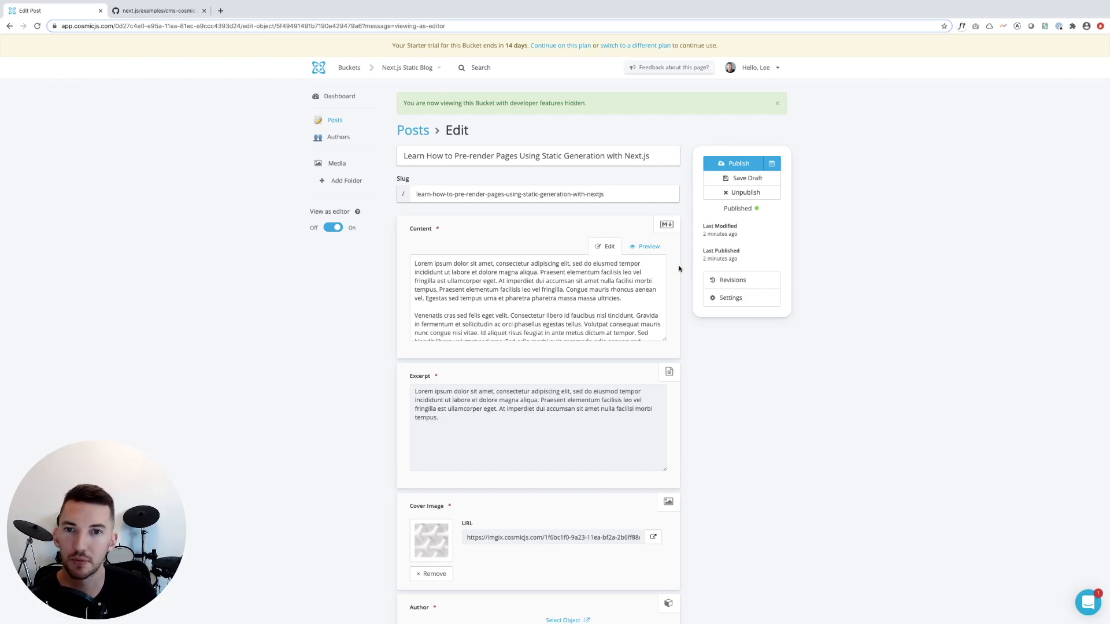
scroll(down, 3)
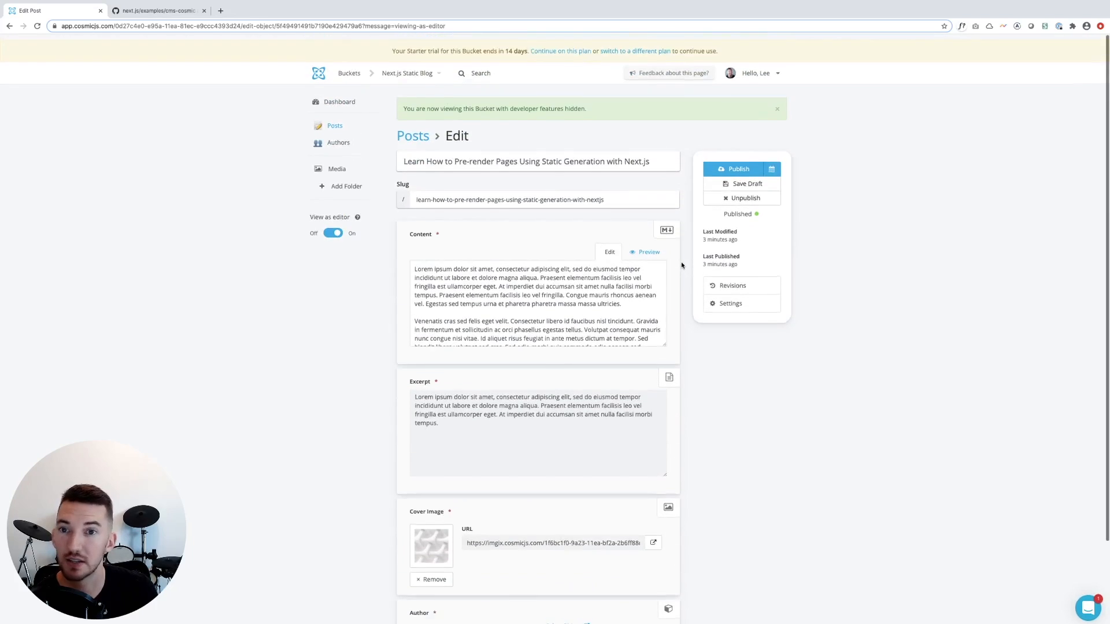
click(337, 102)
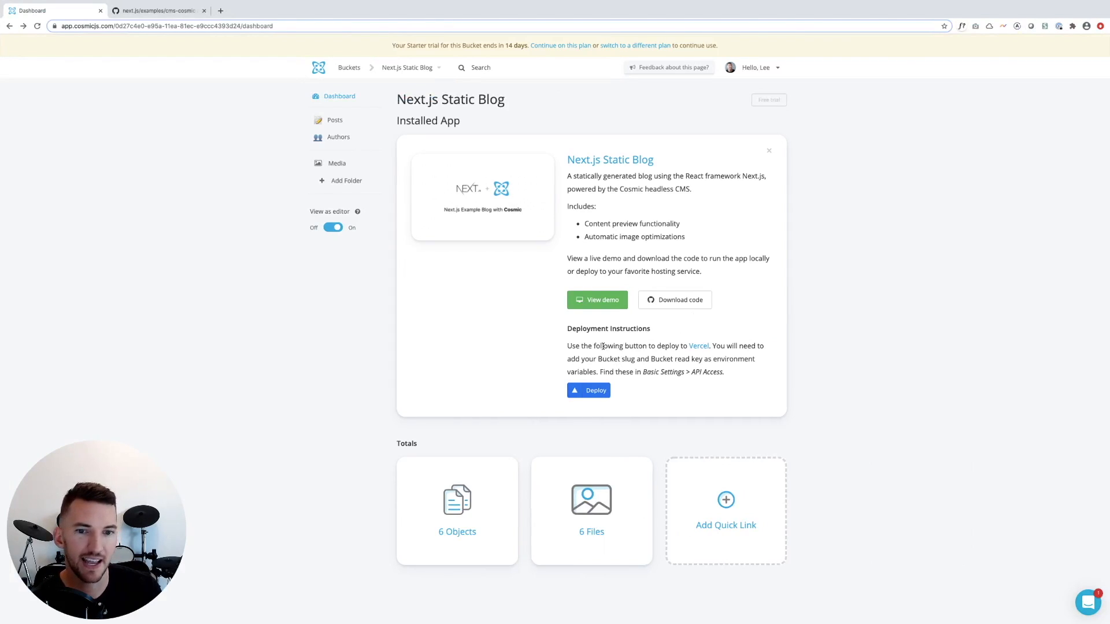
Step: Turn off editor view, expand Basic Settings to API Access, and launch the Dashboard in a new tab
click(331, 228)
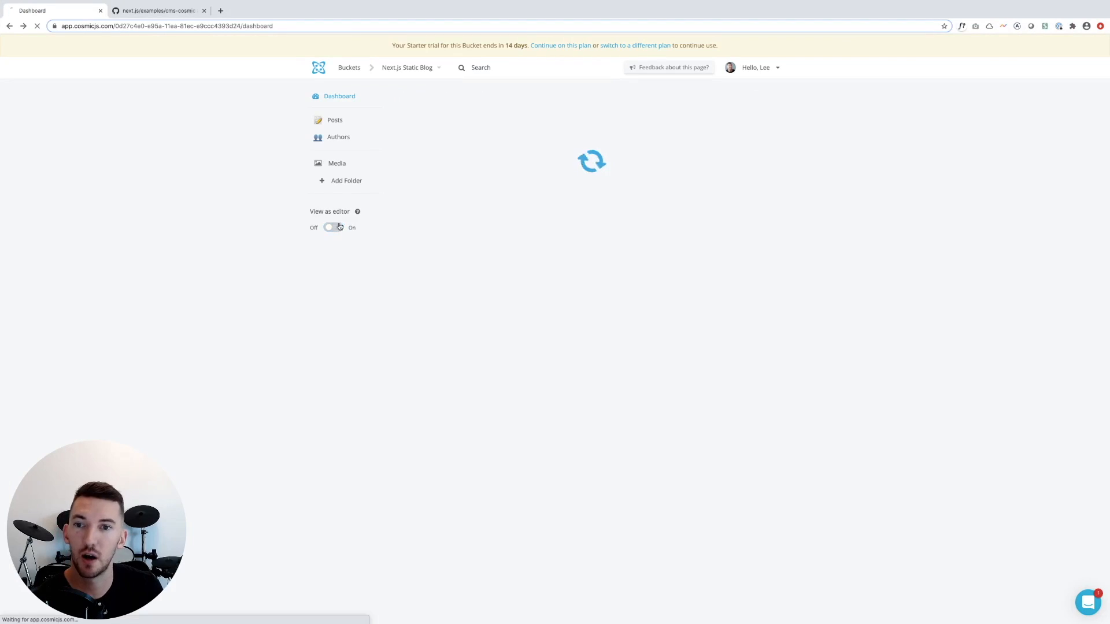
click(332, 228)
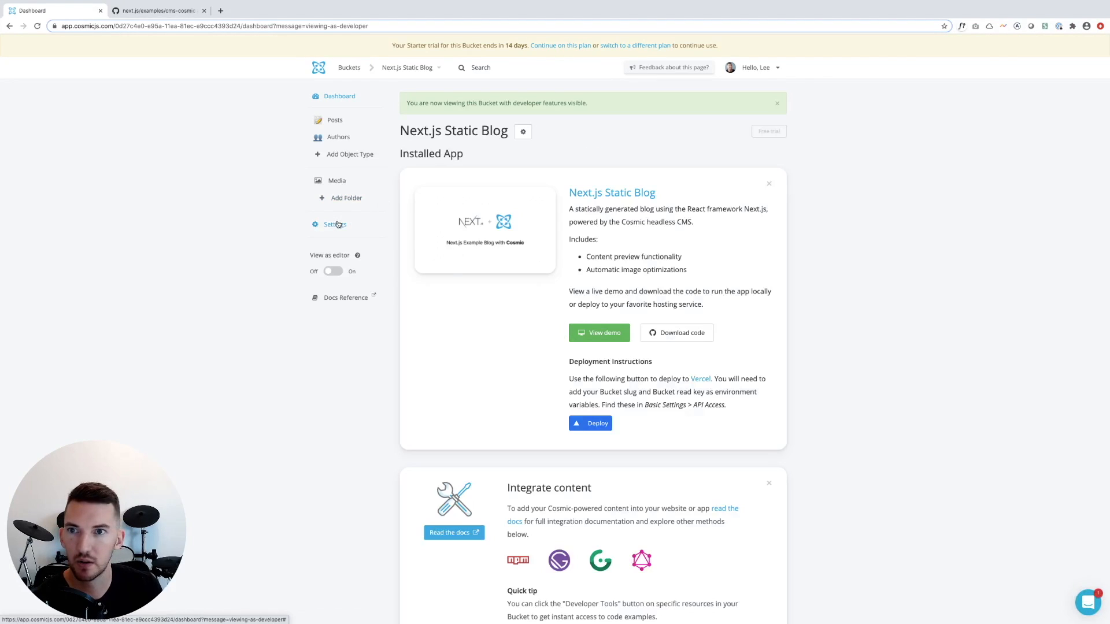
click(334, 225)
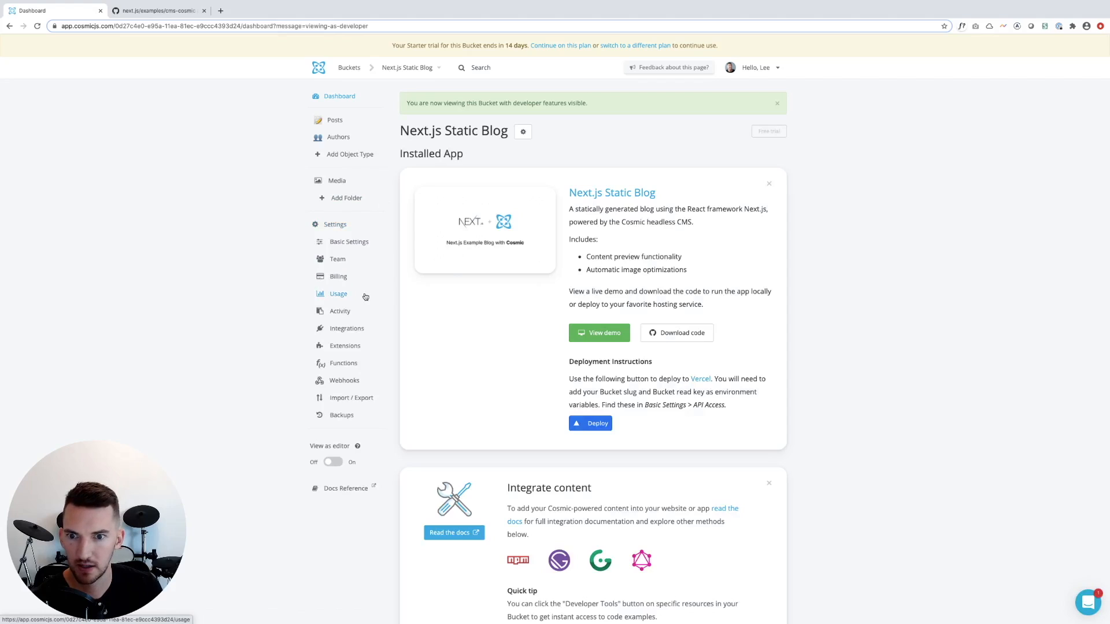
click(349, 242)
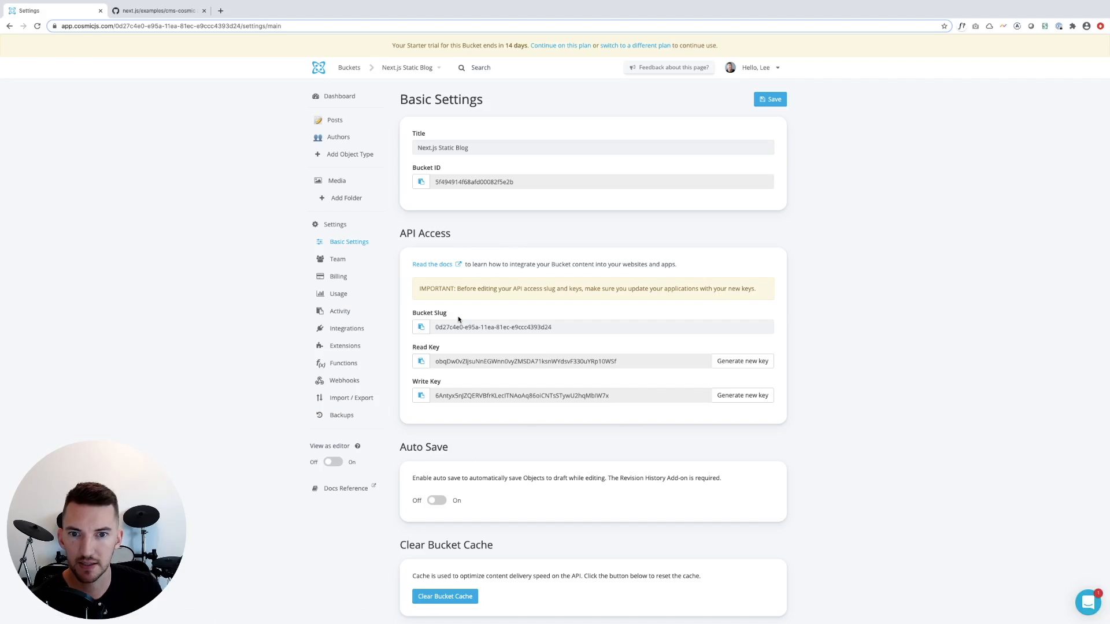
right_click(338, 96)
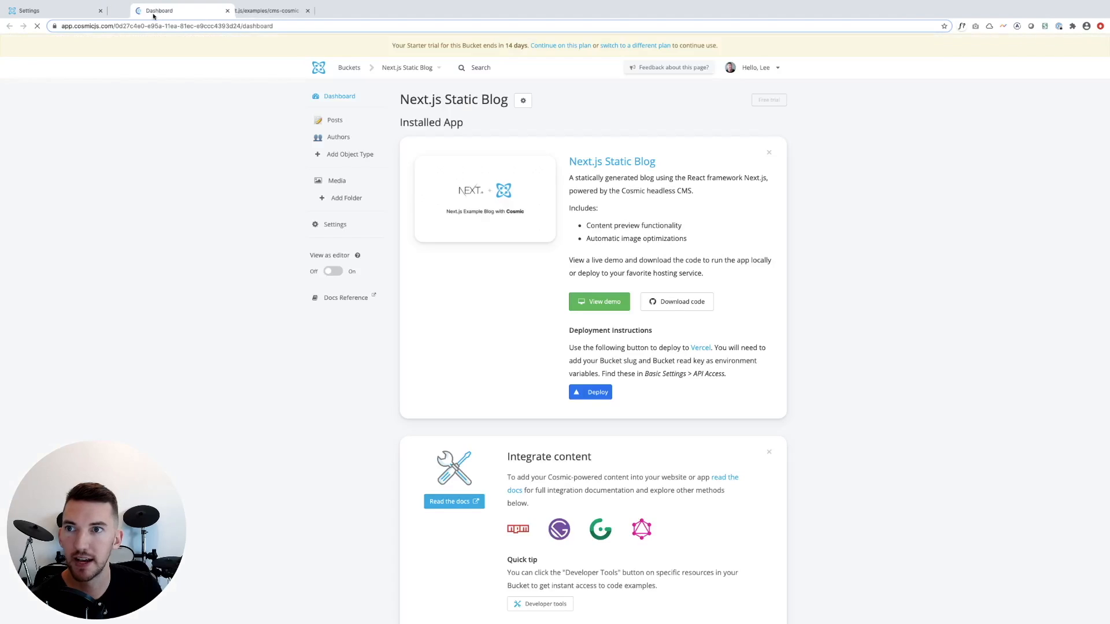
Step: Start the Vercel deploy with the cms-cosmic example repo under the personal account
click(589, 392)
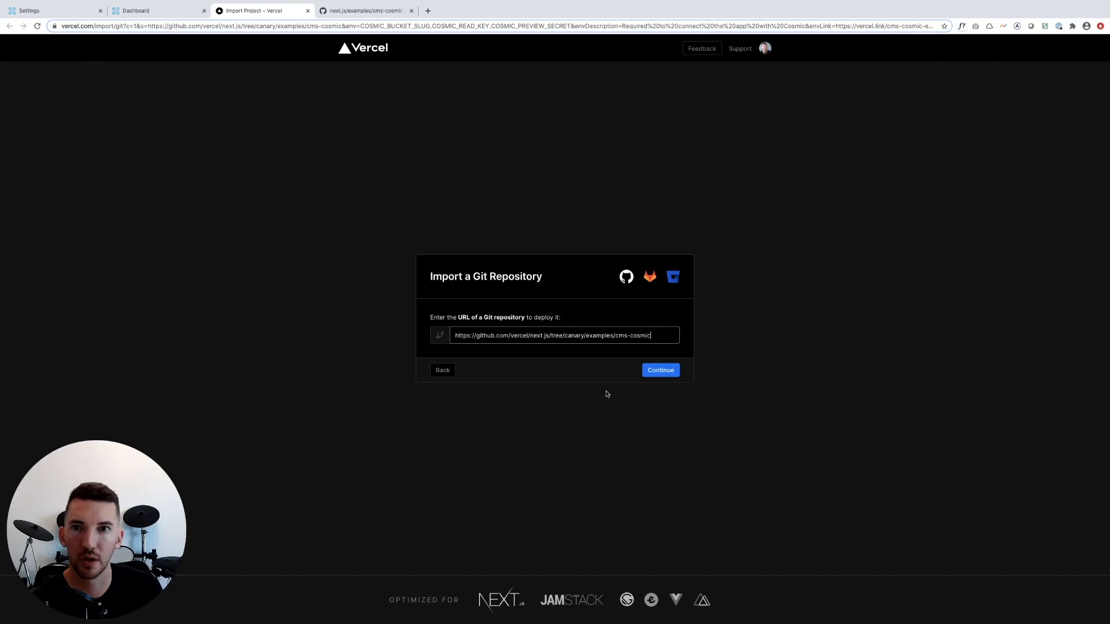
mouse_move(463, 335)
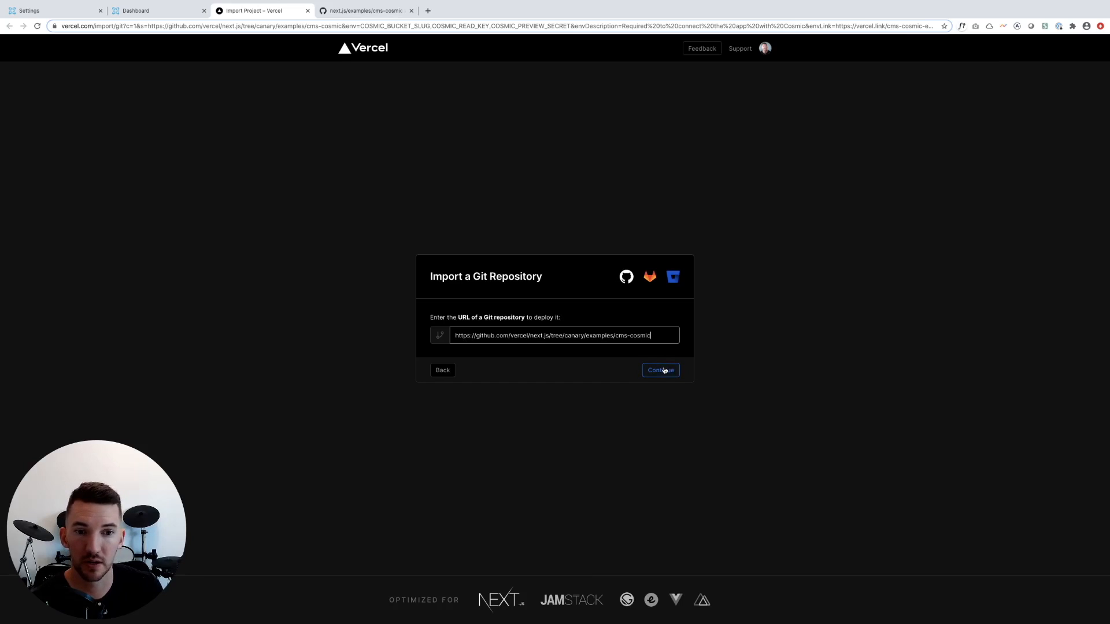
click(660, 370)
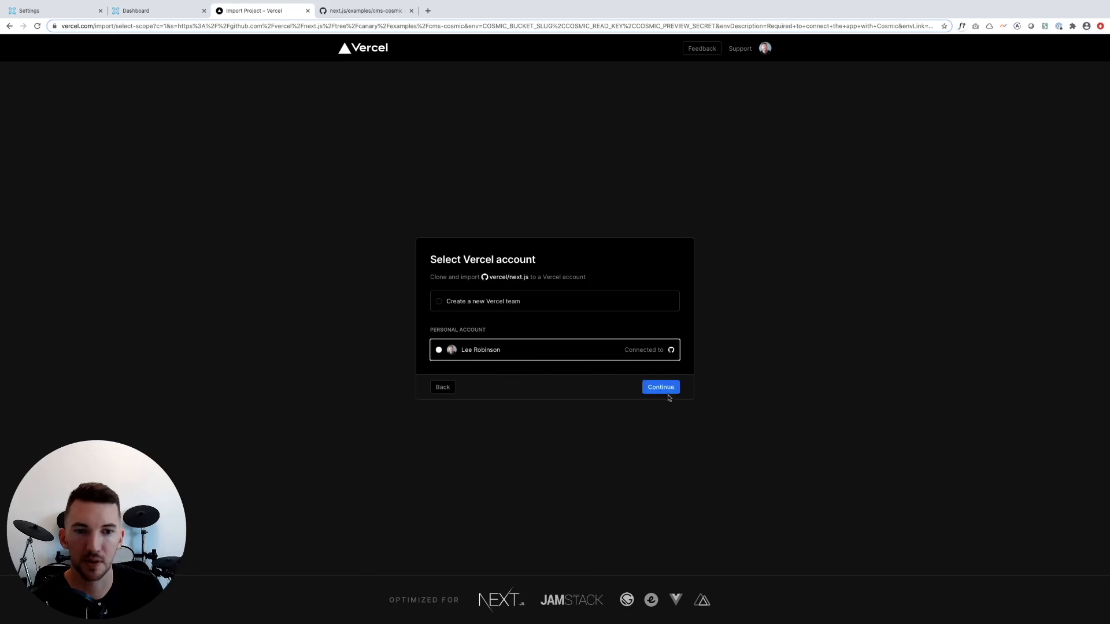
click(660, 386)
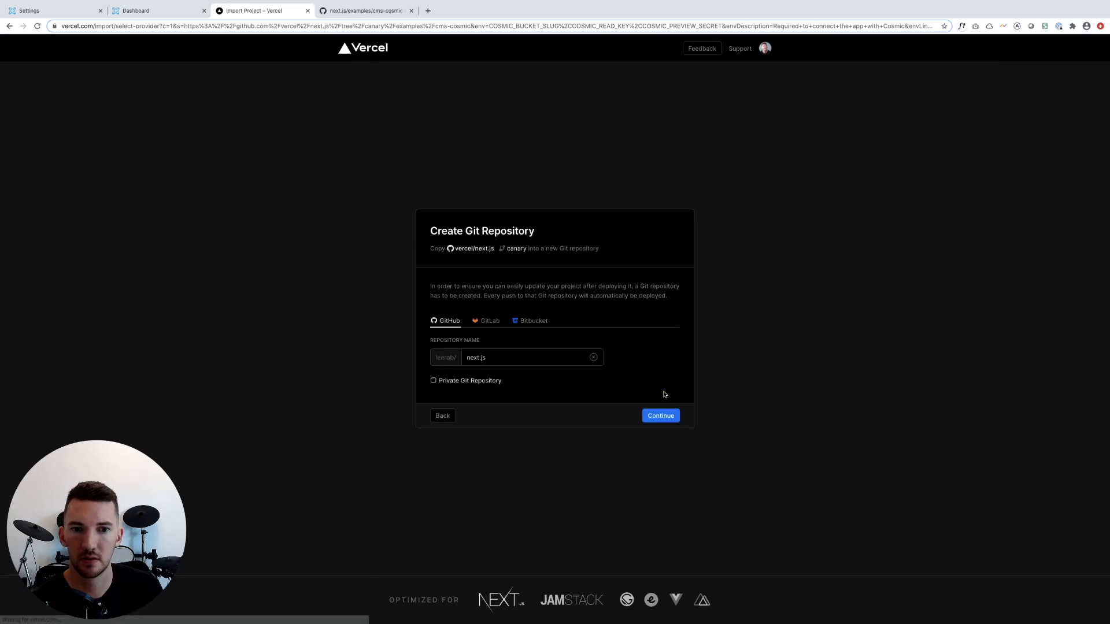
Step: Name the new Git repository next.js-cosmic and continue the import
double_click(477, 357)
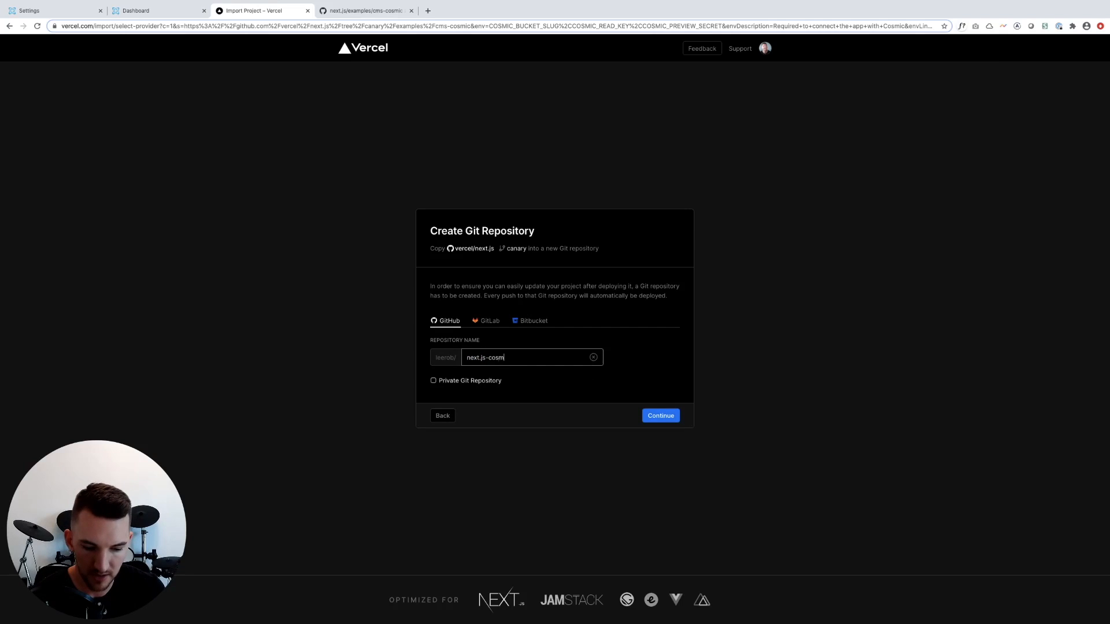
text(ic)
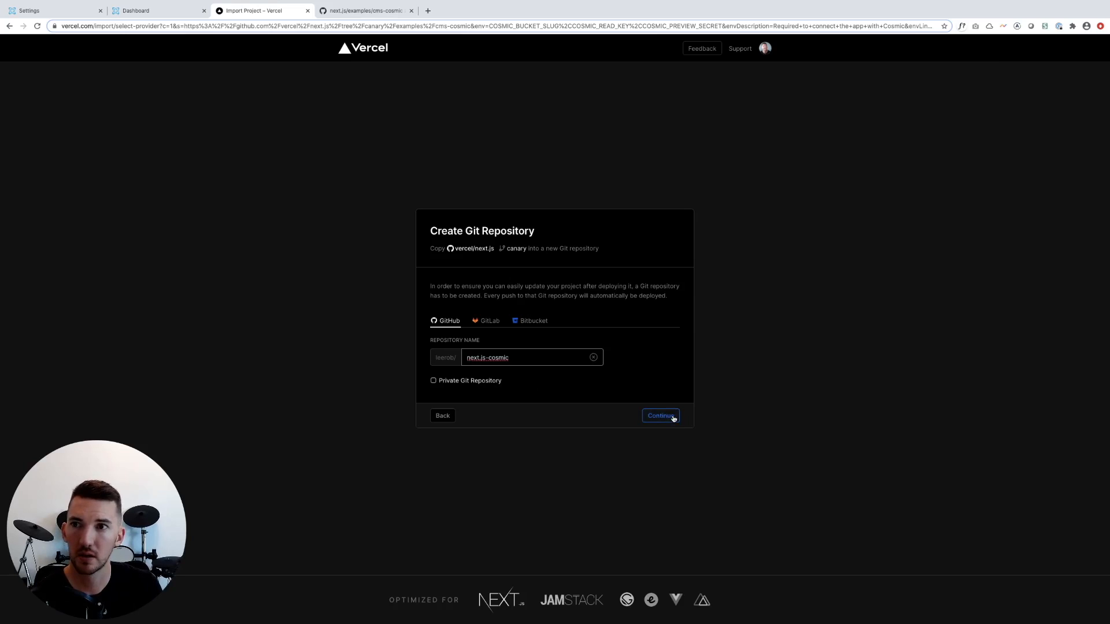
click(660, 416)
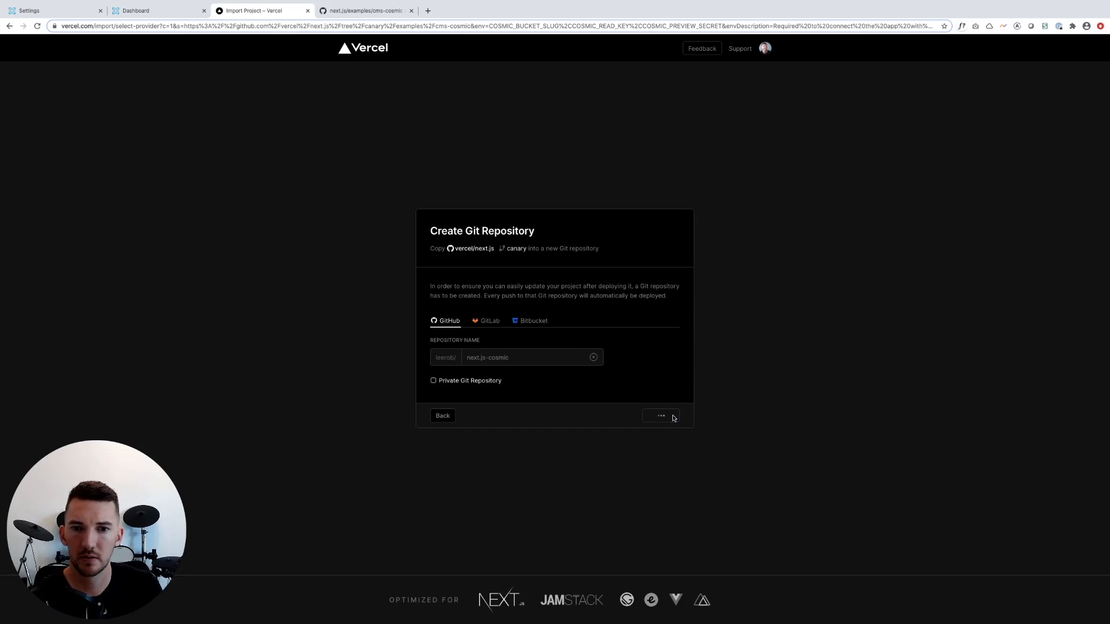
Step: Keep the project name next-js-cosmic and collapse the build and output settings
click(660, 415)
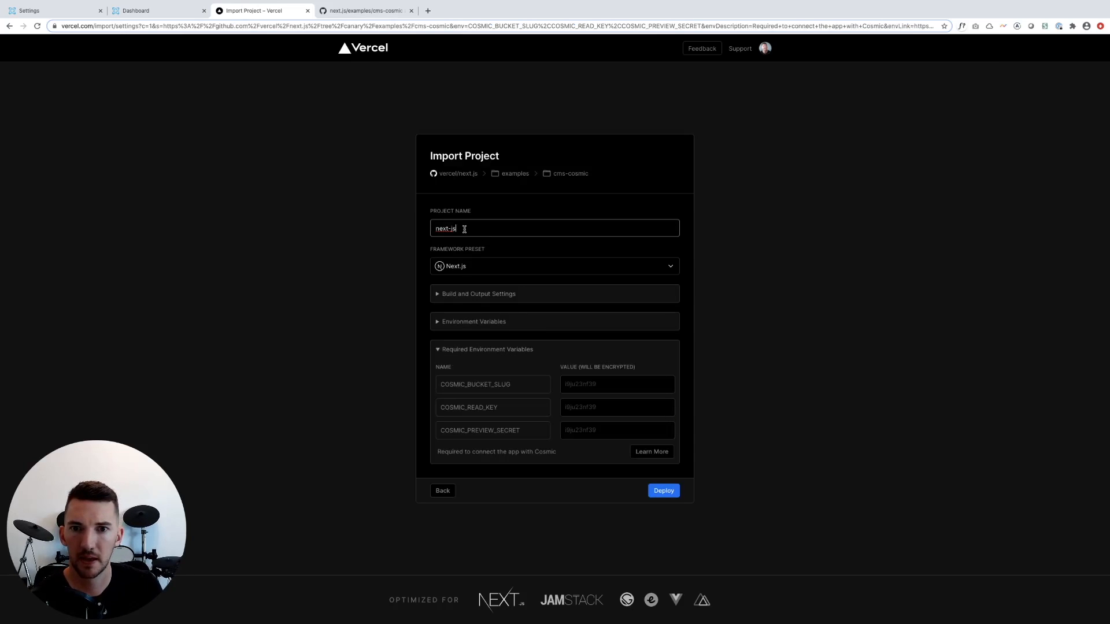
double_click(446, 228)
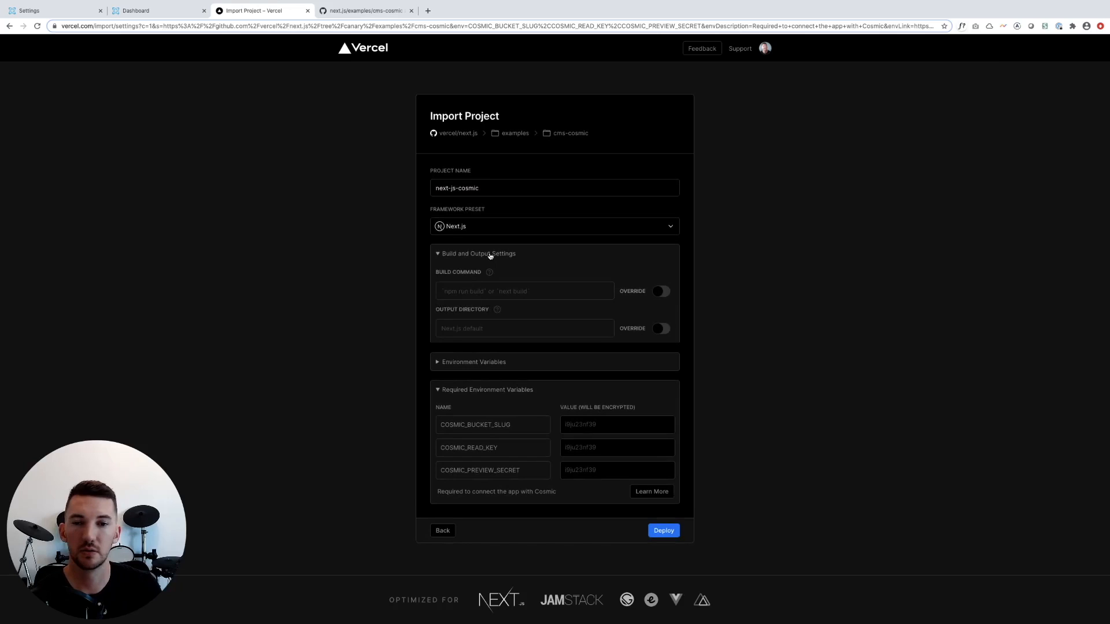
click(453, 253)
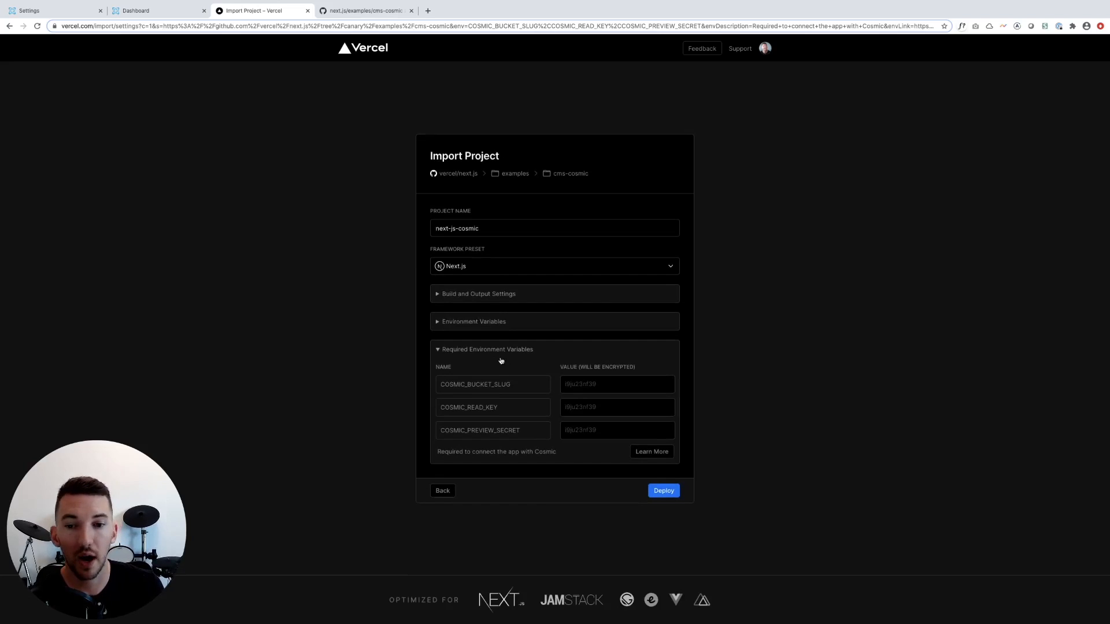
mouse_move(193, 52)
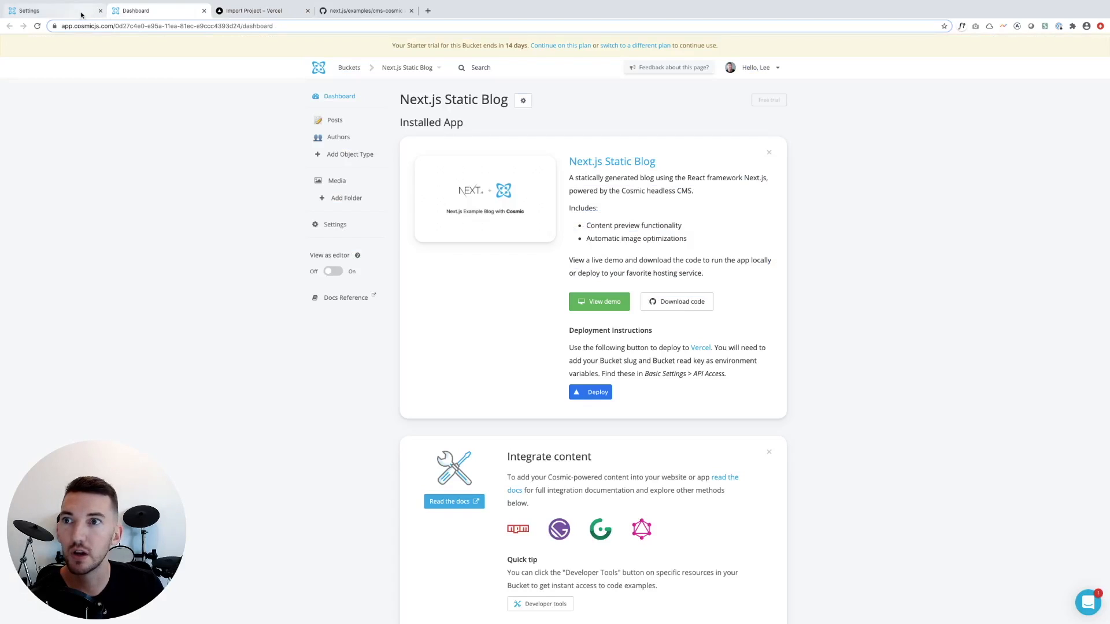
Step: Fill the bucket slug and read key env variables with values copied from Cosmic's API Access
click(44, 10)
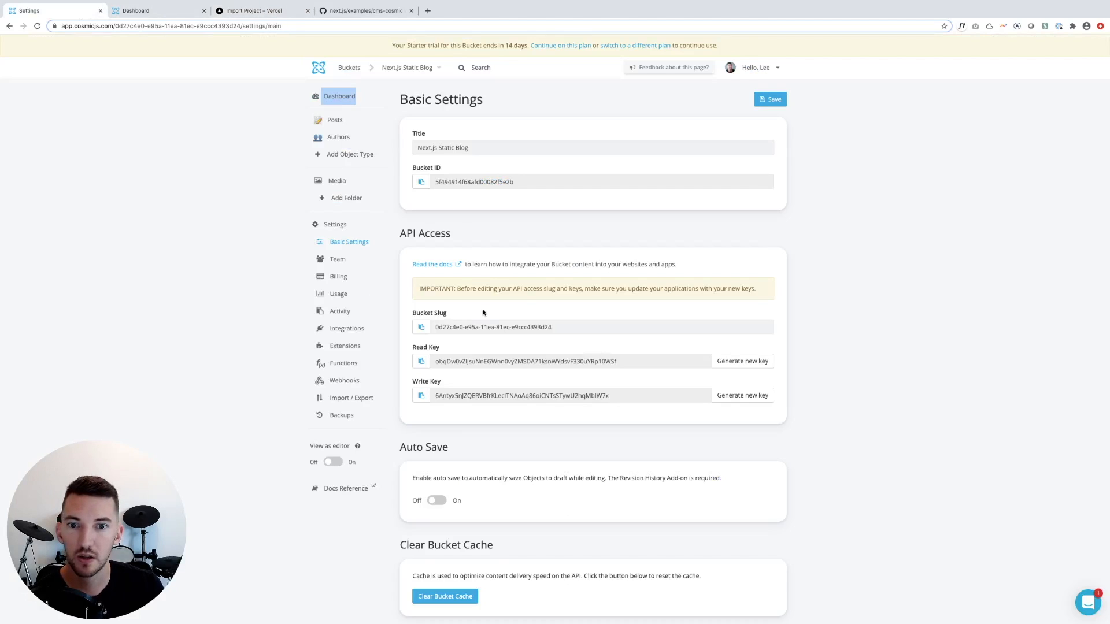
click(421, 326)
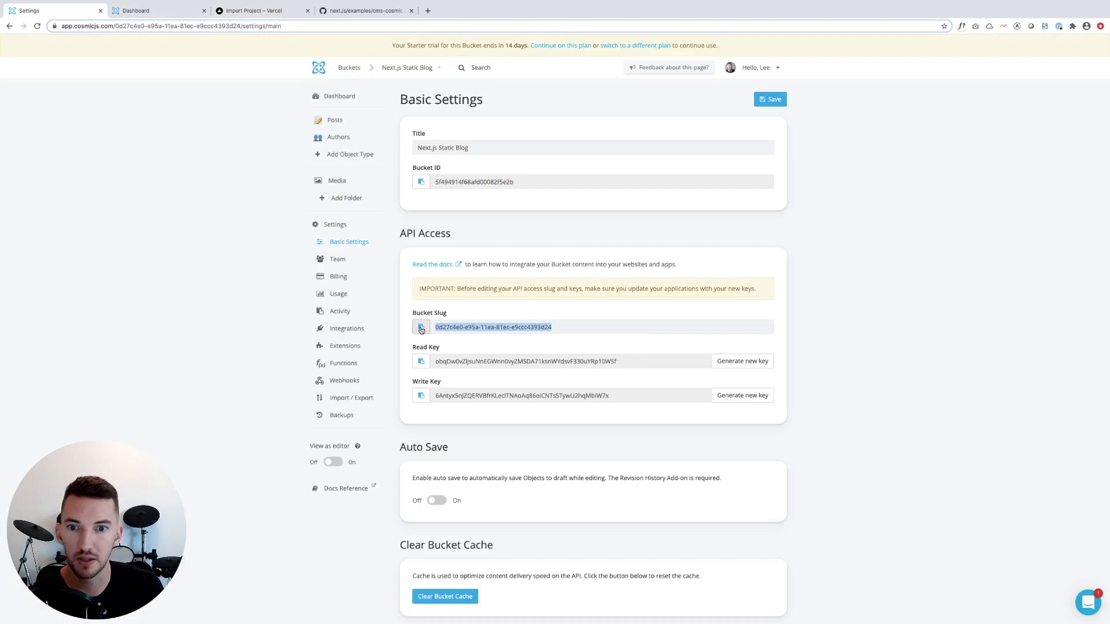
click(261, 11)
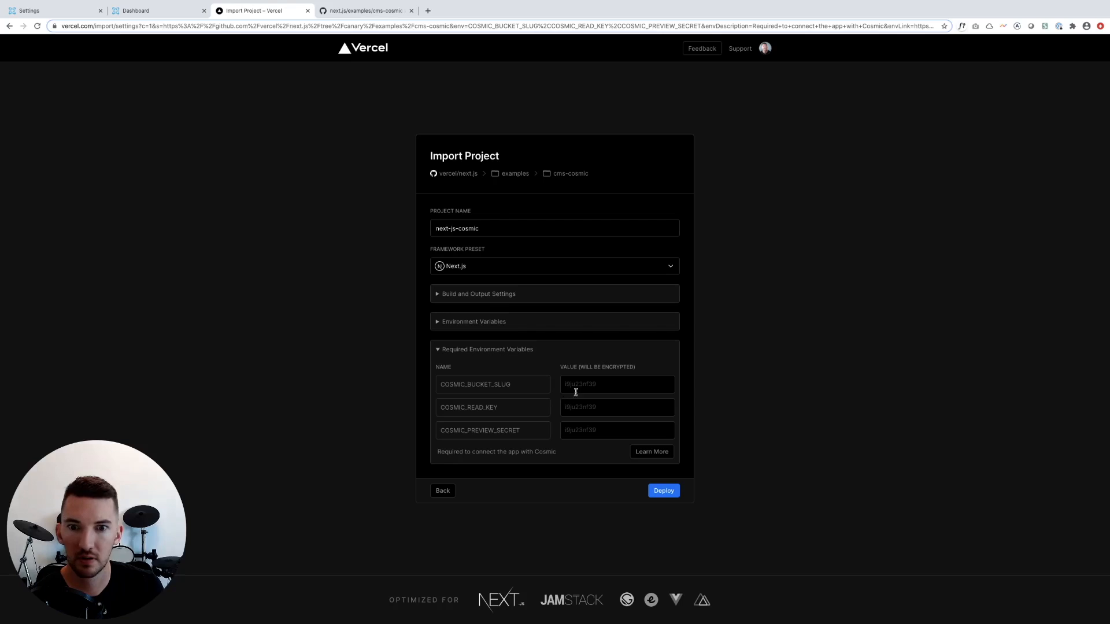
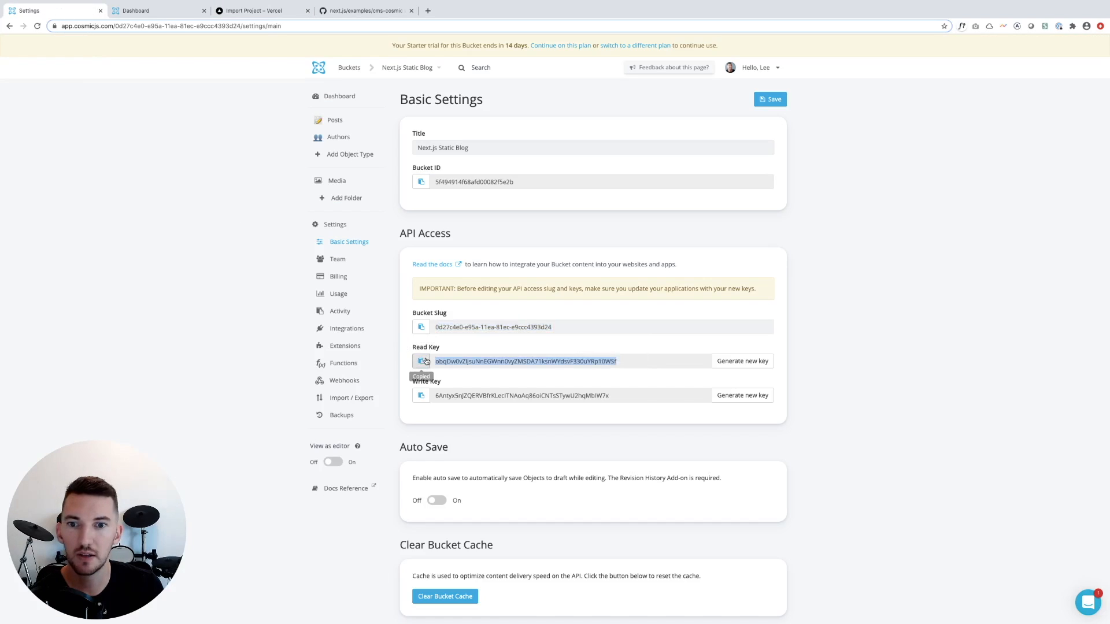
click(261, 11)
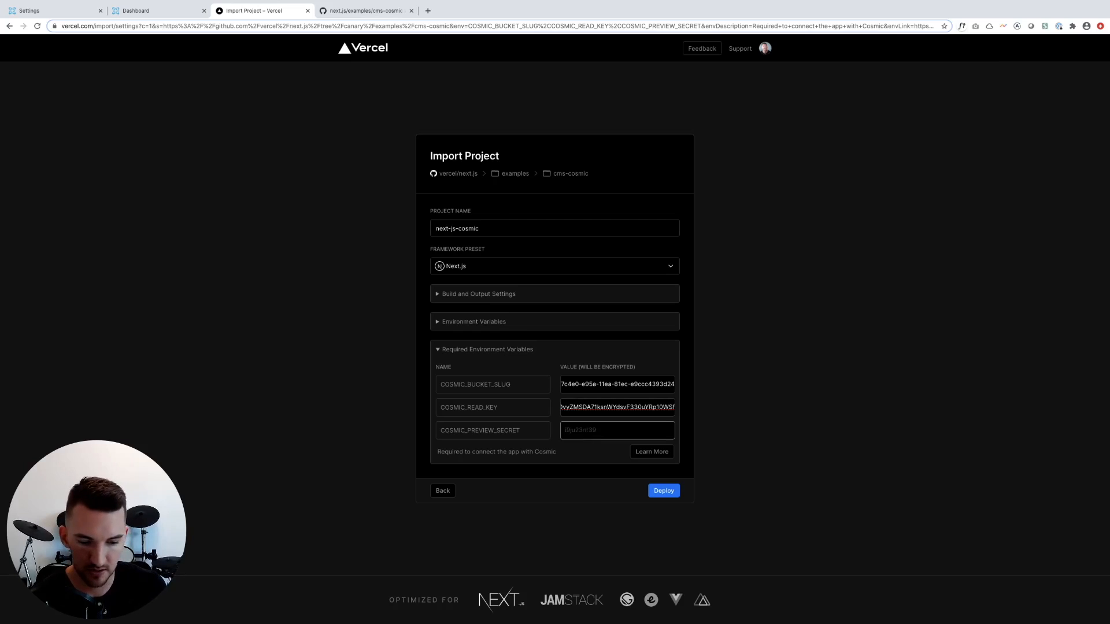
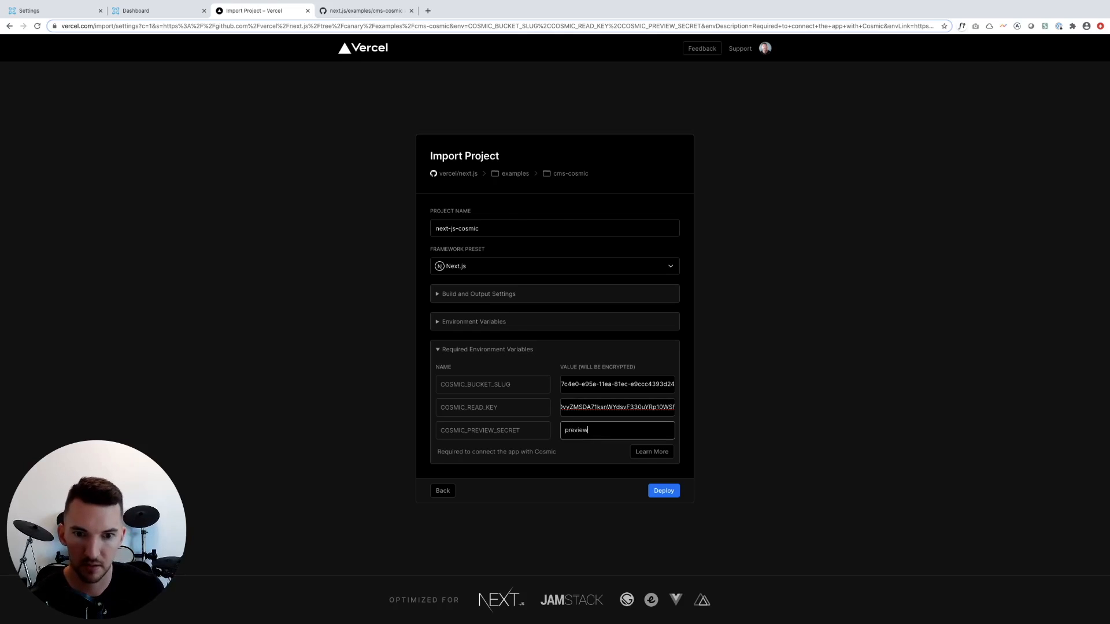
click(664, 490)
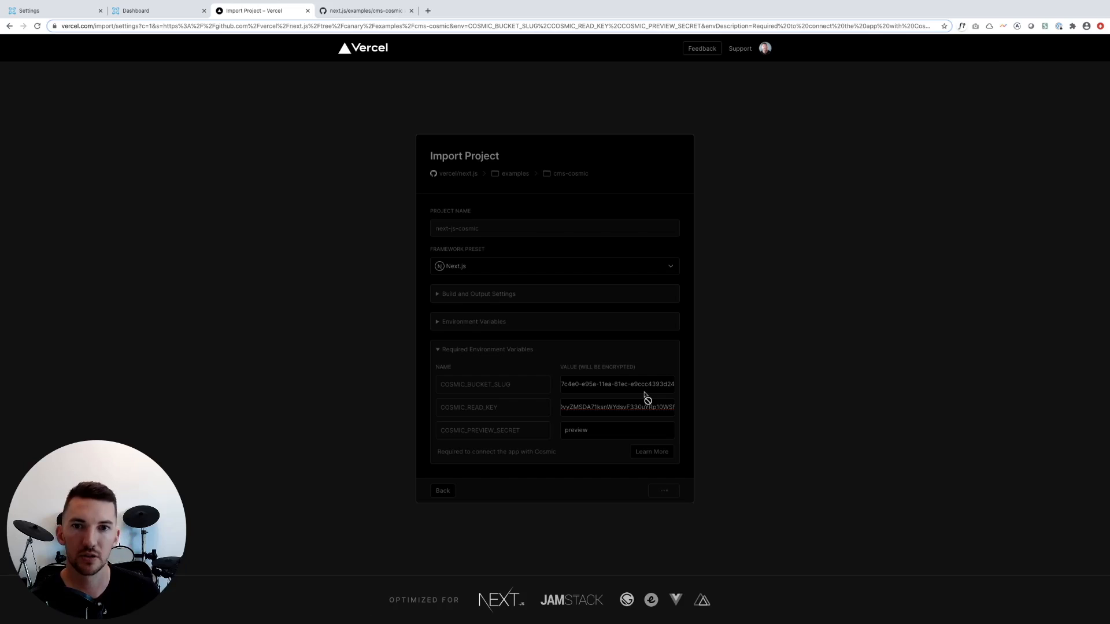
Step: Let the Vercel build run until the Congratulations screen previews the blog
click(664, 490)
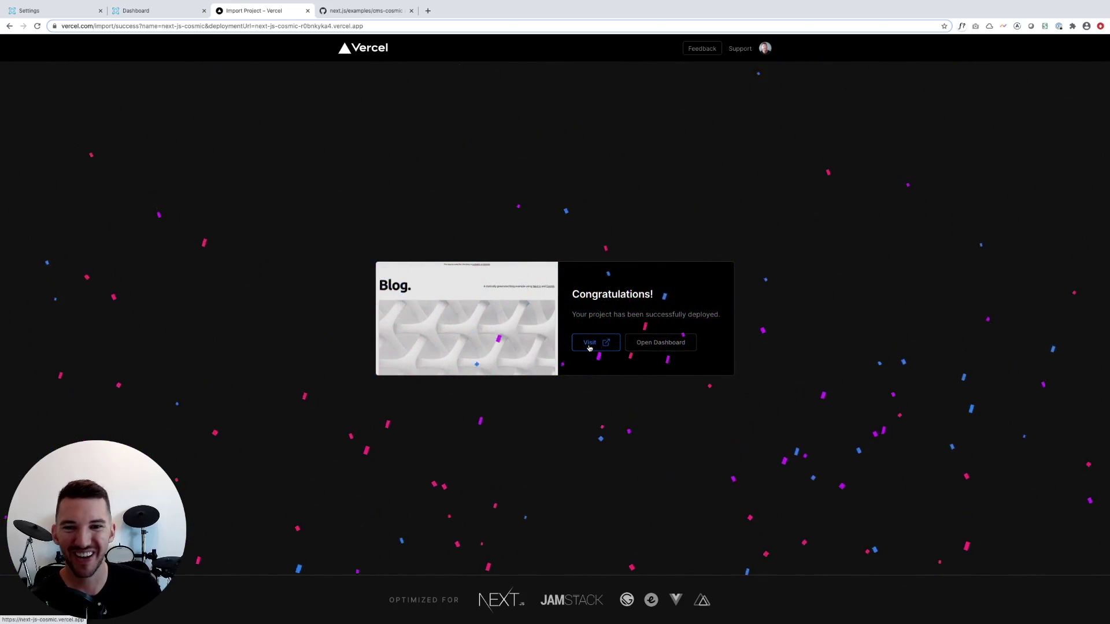
Step: Visit the live blog, browse the home page and reach the Preview Mode for Static Generation post
click(590, 342)
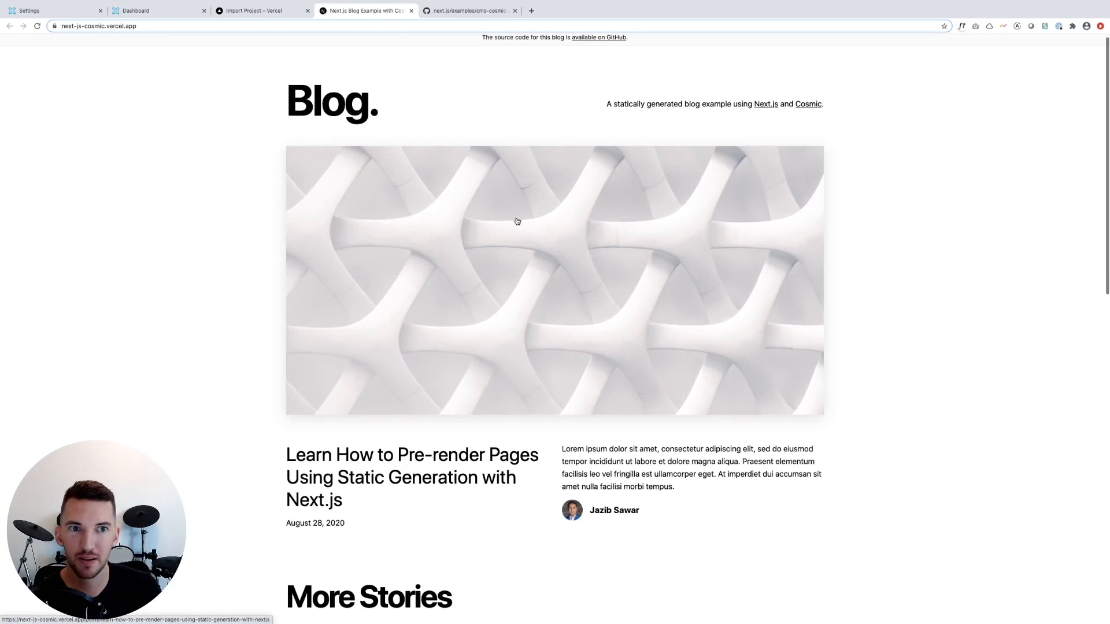
scroll(down, 3)
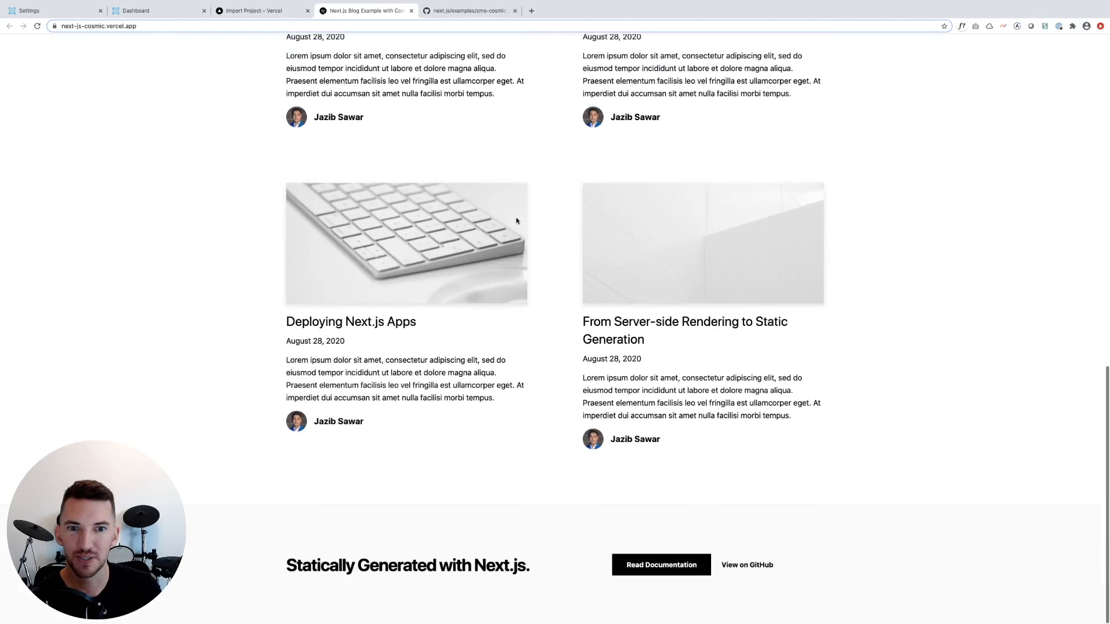
scroll(up, 3)
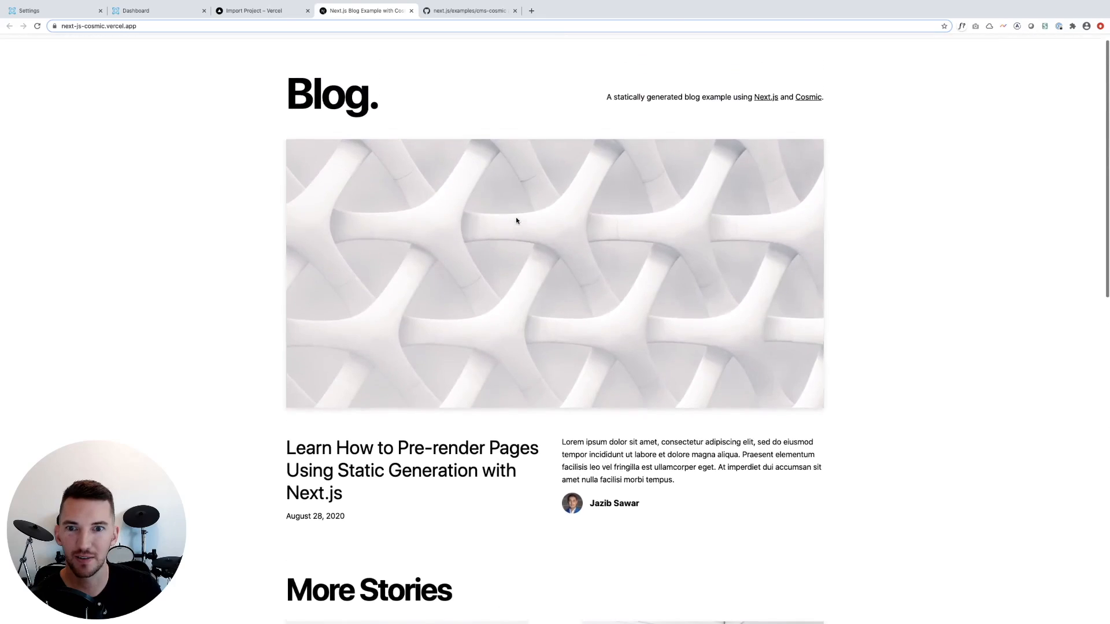
scroll(down, 3)
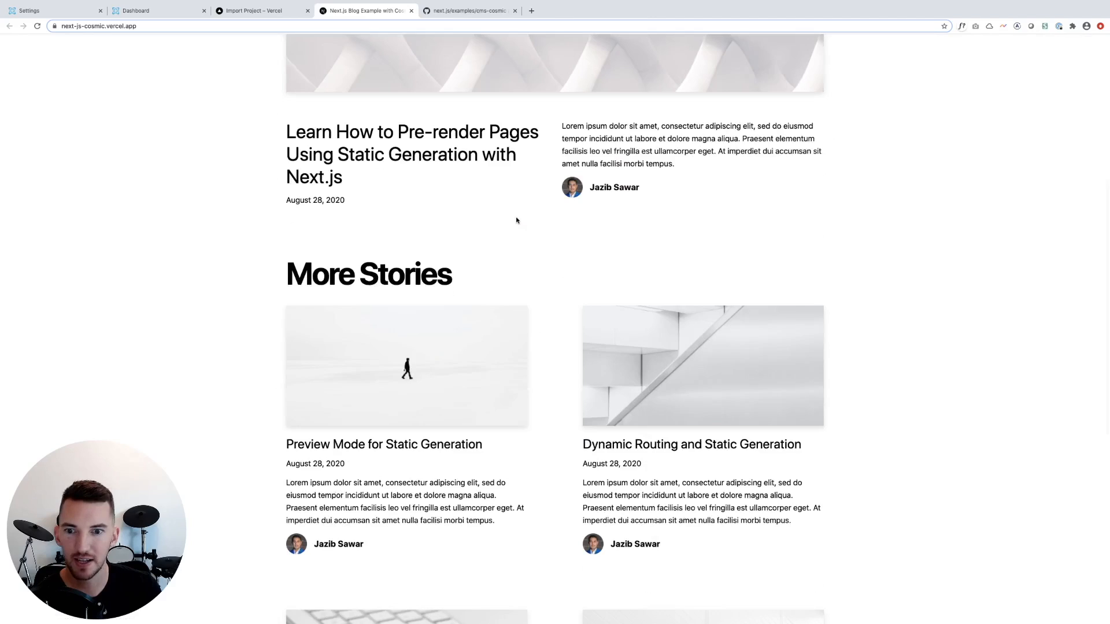
scroll(down, 3)
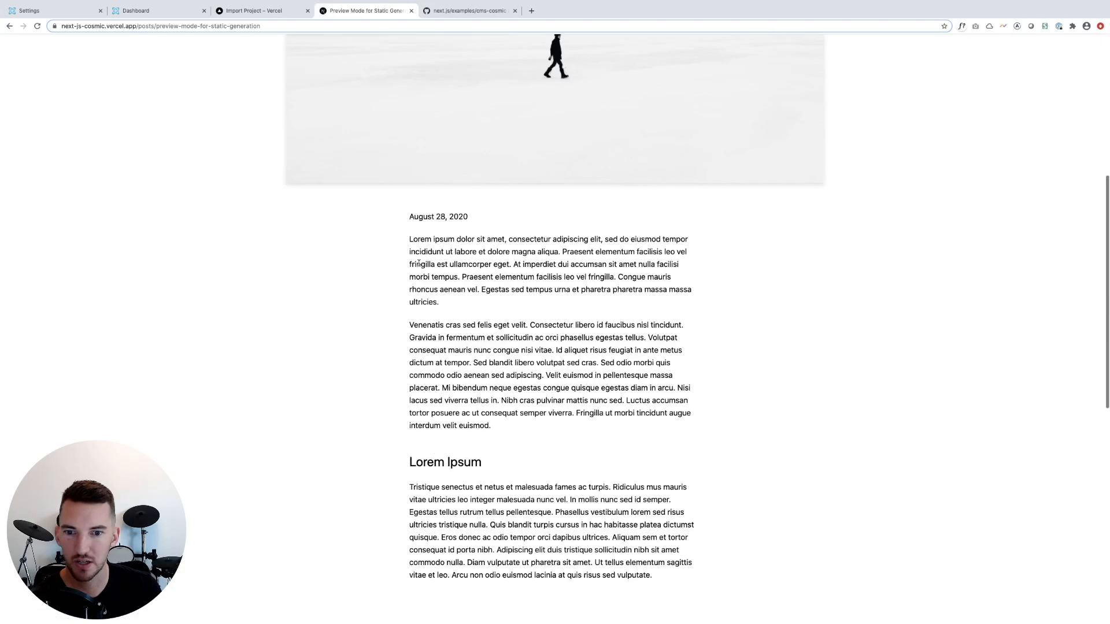
scroll(down, 3)
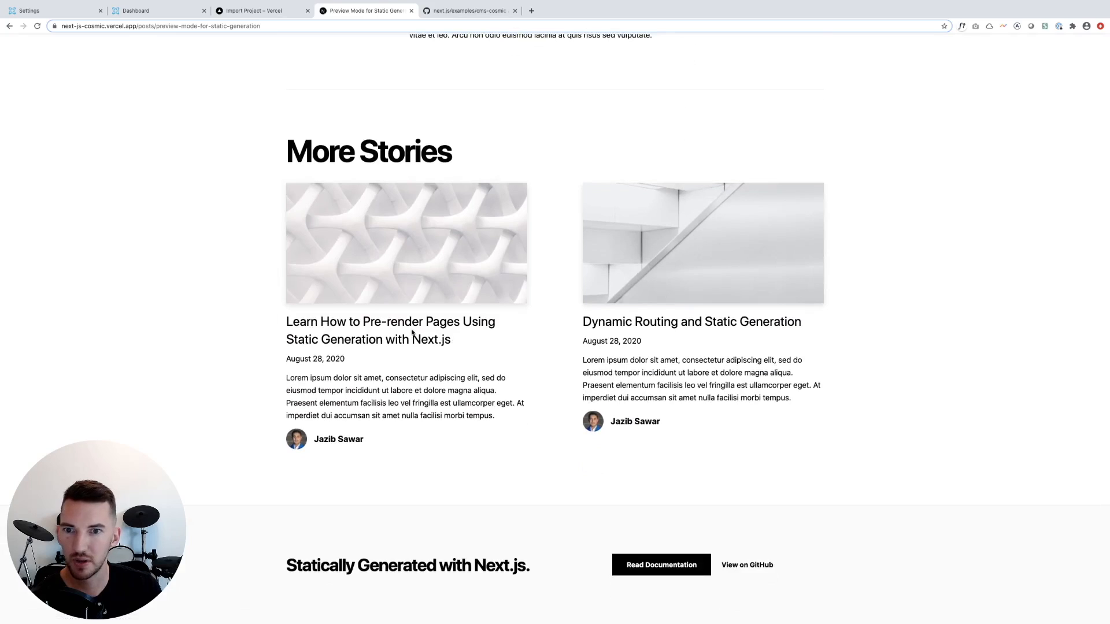